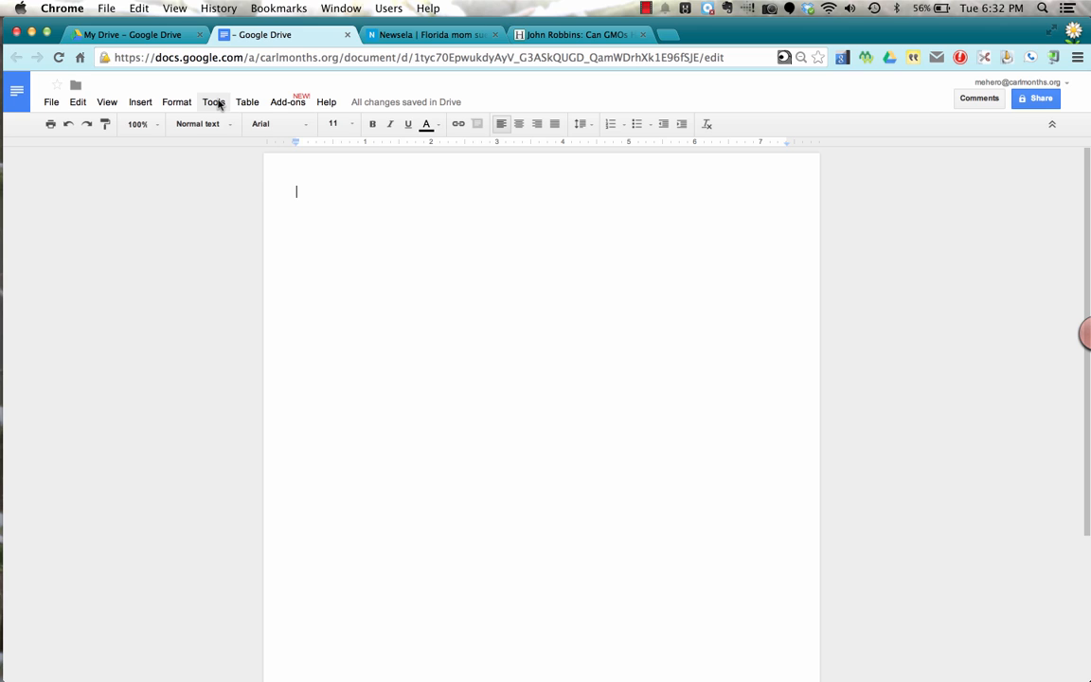
Open the Research sidebar and view its search-type choices (Everything, Images, Scholar)
click(212, 102)
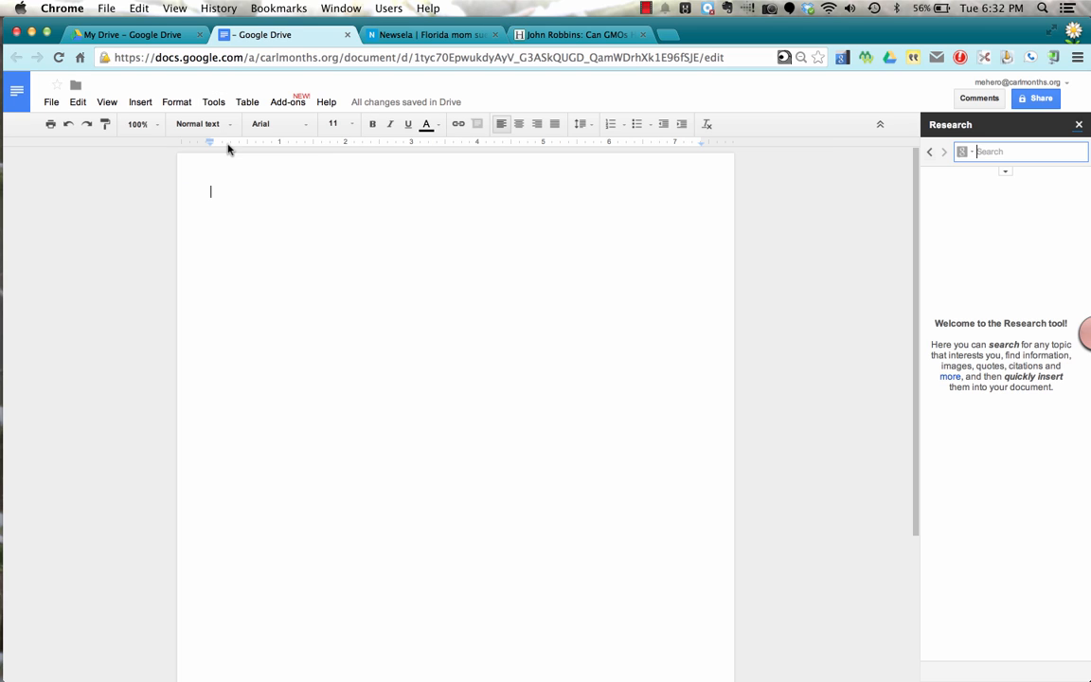
mouse_move(944, 355)
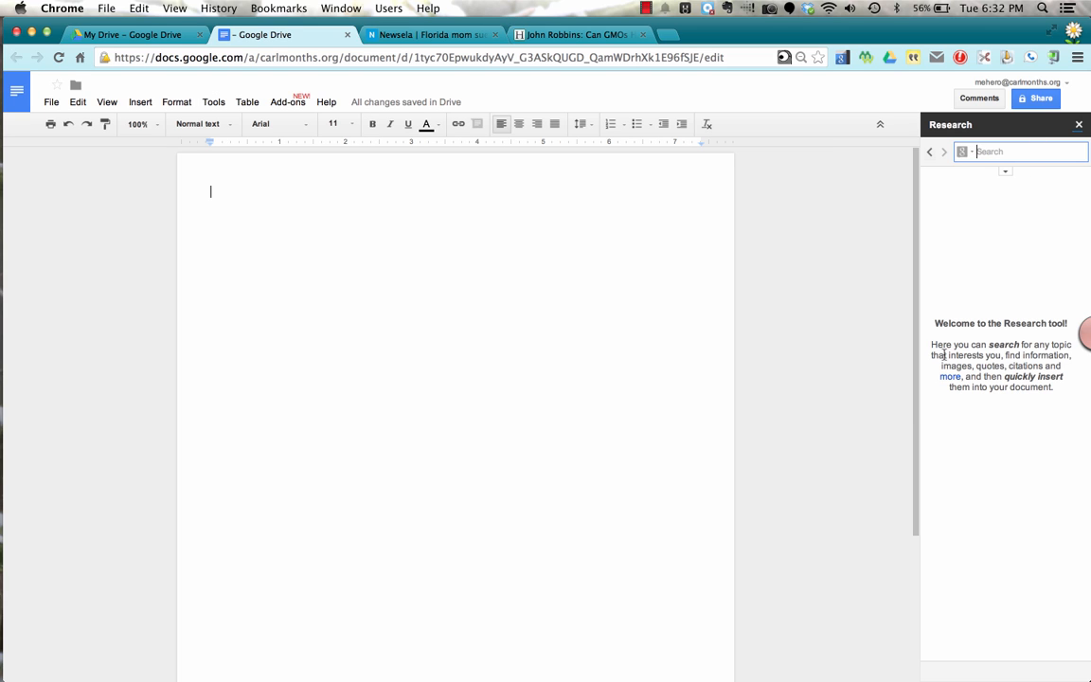
mouse_move(1006, 201)
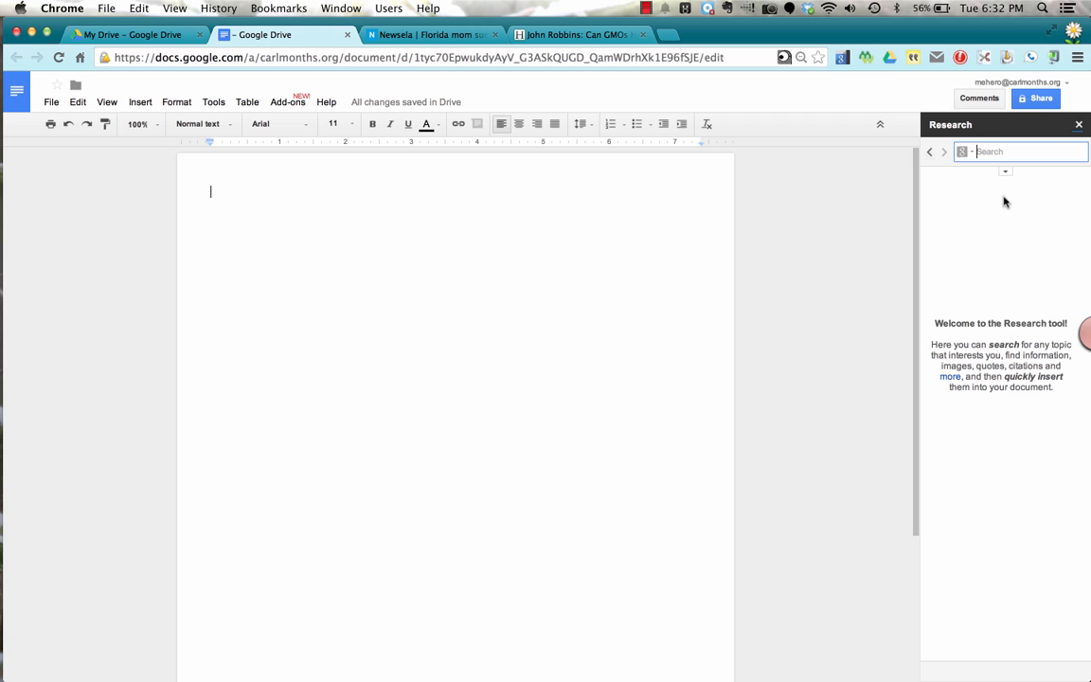
click(962, 152)
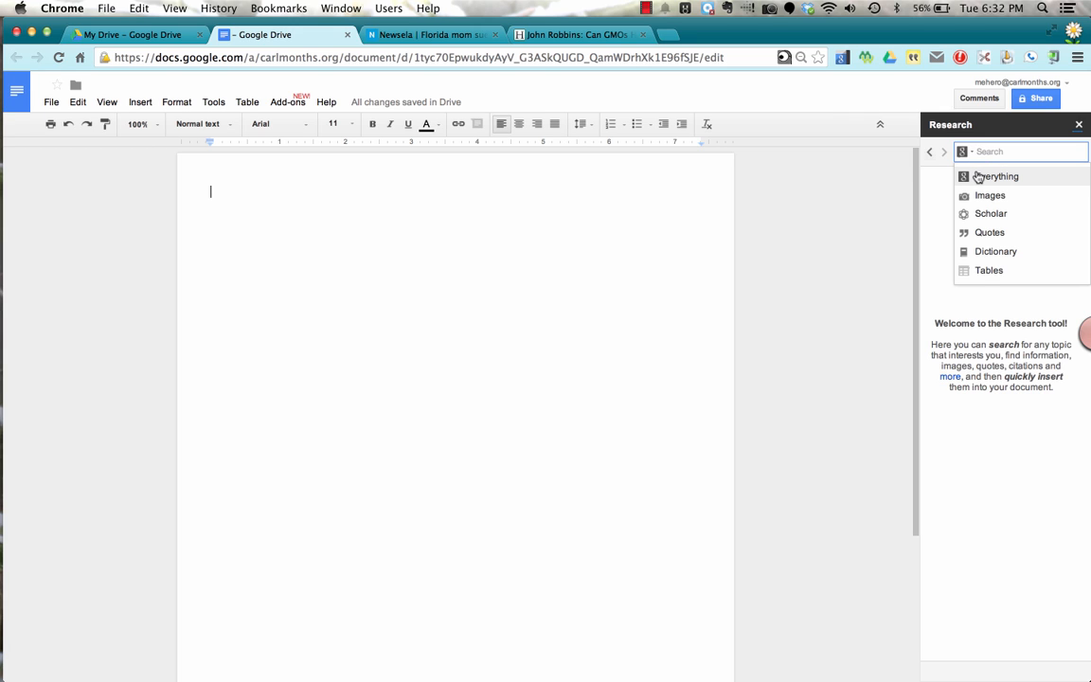
mouse_move(989, 195)
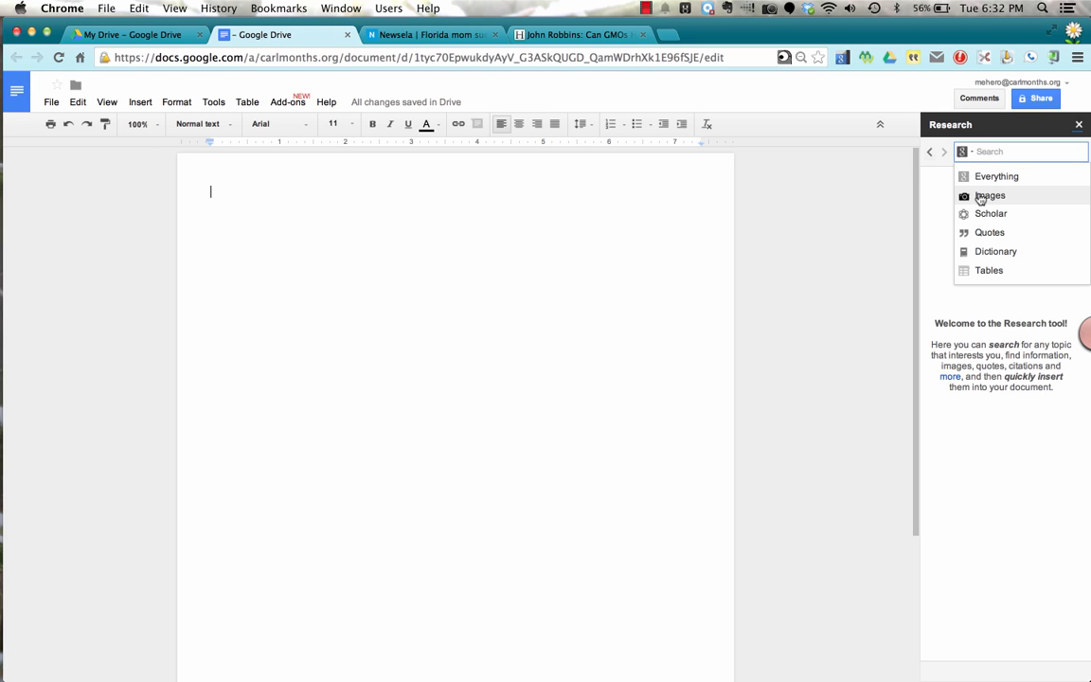
mouse_move(991, 212)
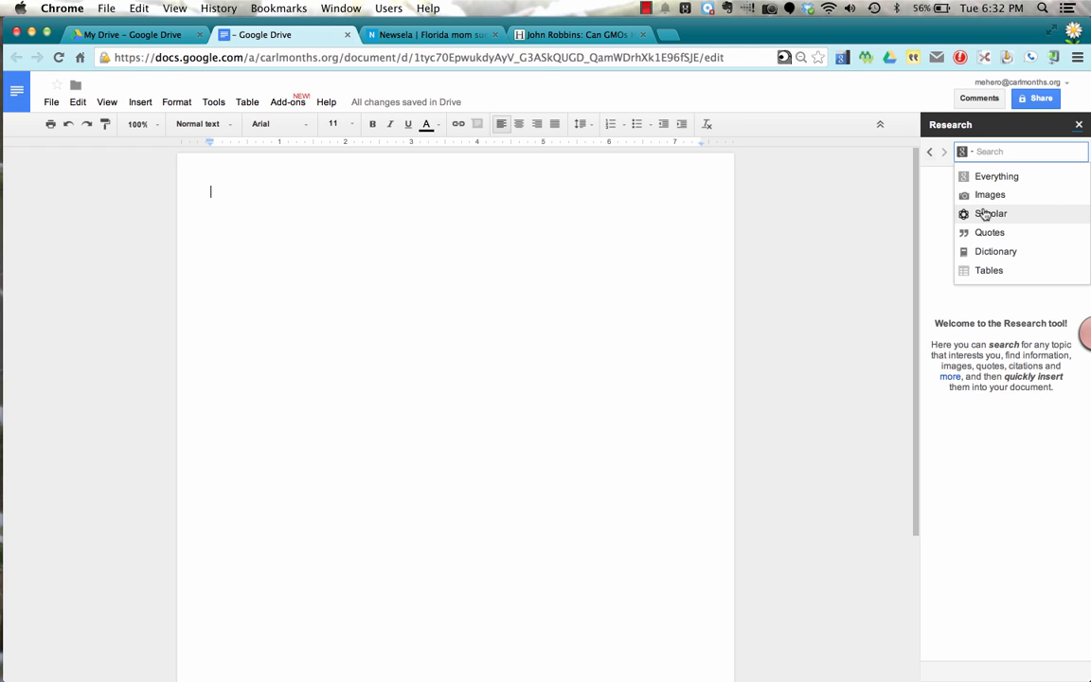
mouse_move(1030, 220)
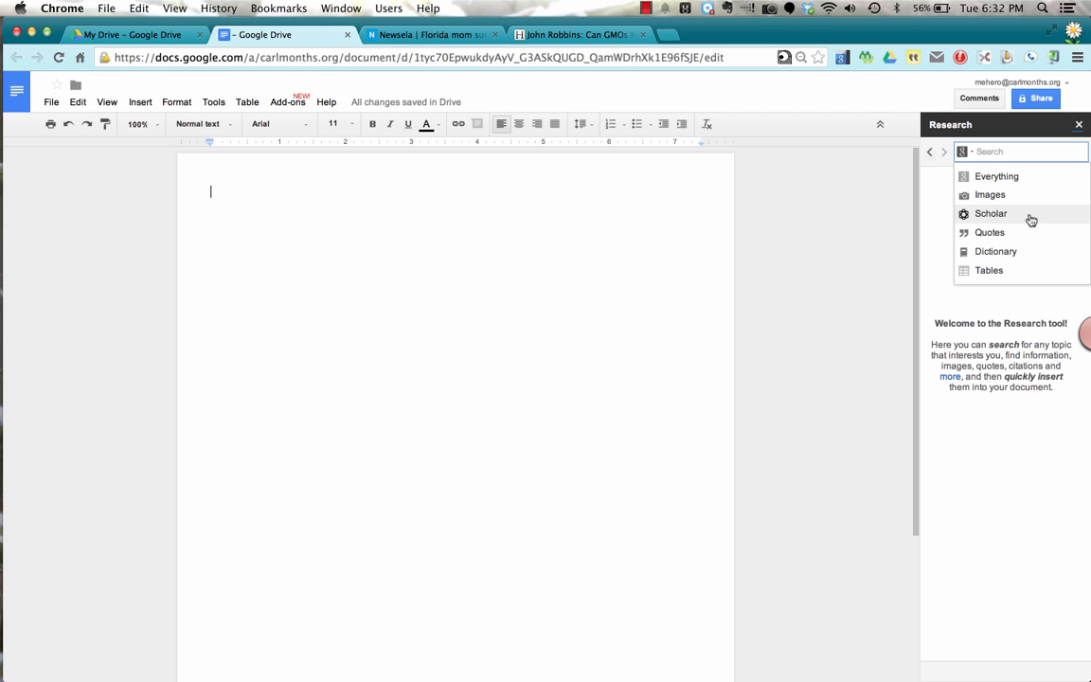
mouse_move(996, 250)
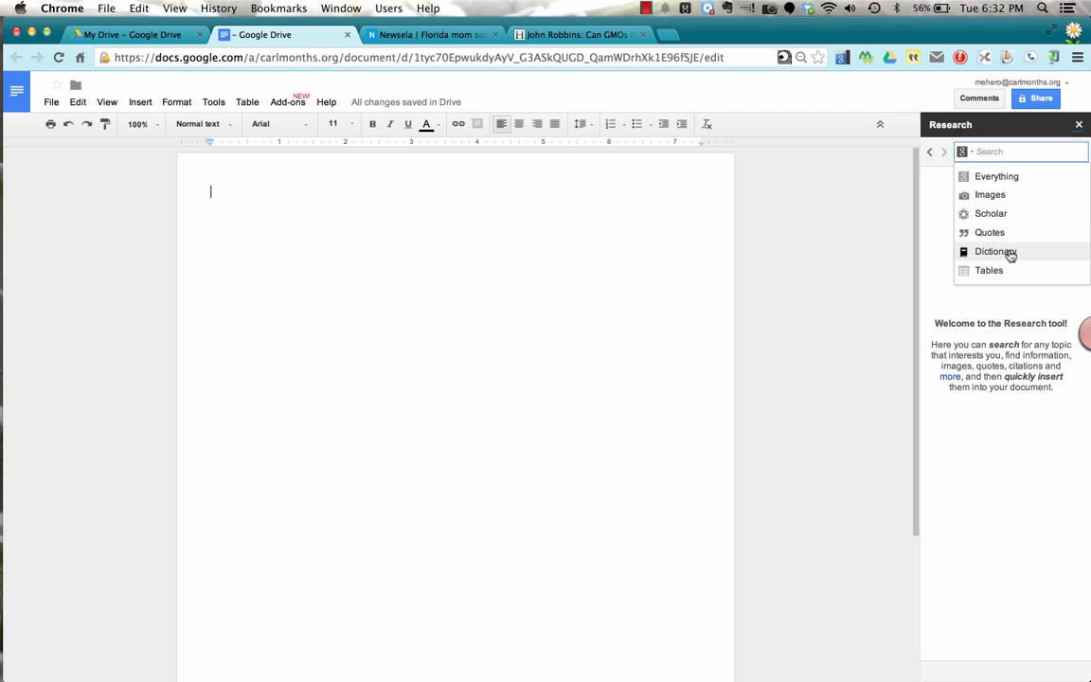
mouse_move(990, 270)
text(genetically modified organism)
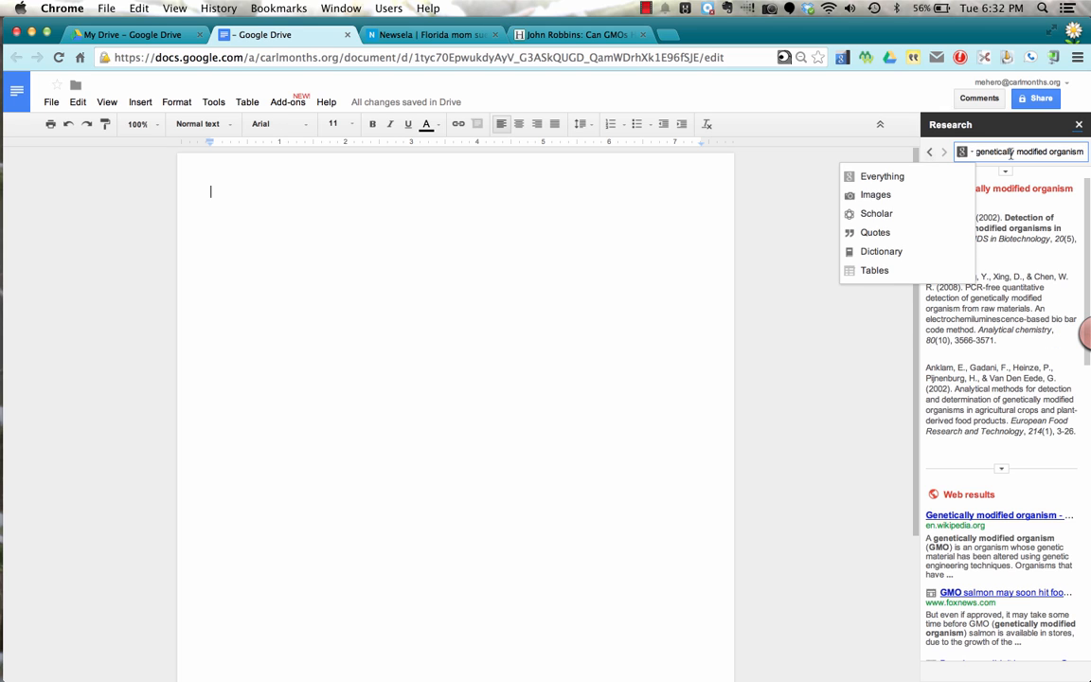
mouse_move(849, 350)
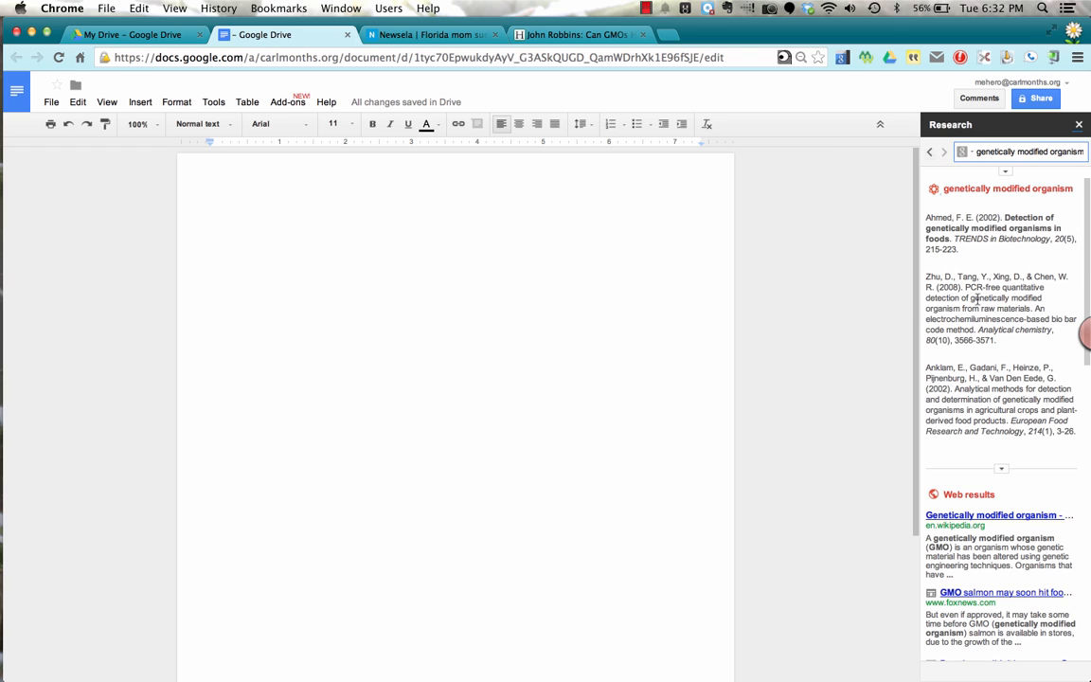
mouse_move(995, 398)
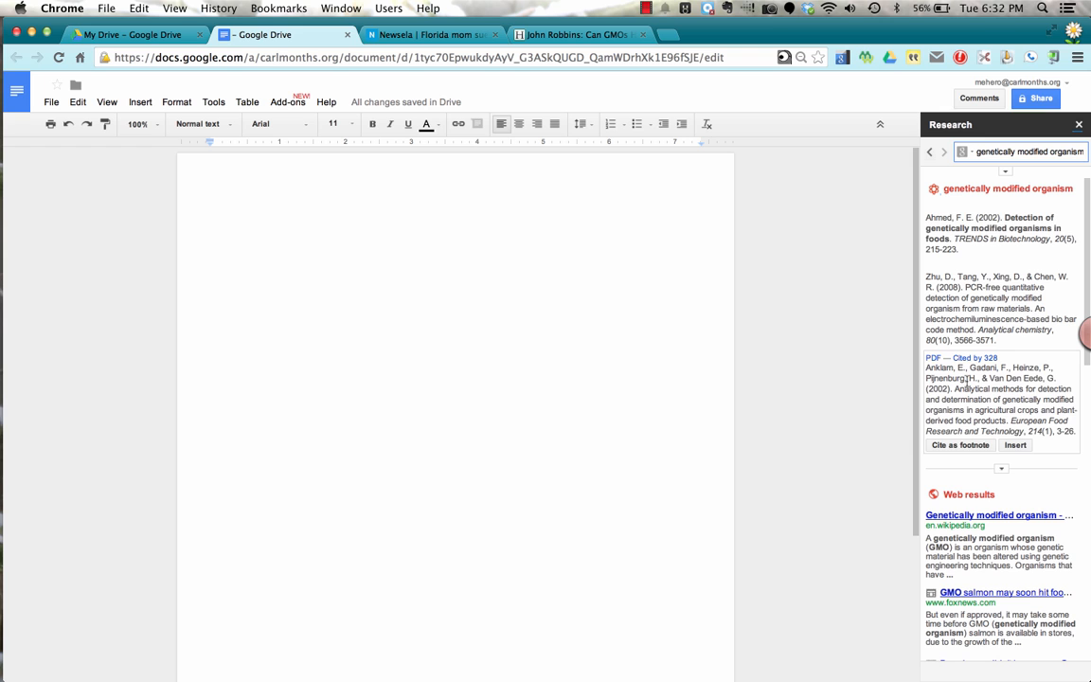
Collapse the Scholar results for 'genetically modified organism' to reach the web results
scroll(down, 3)
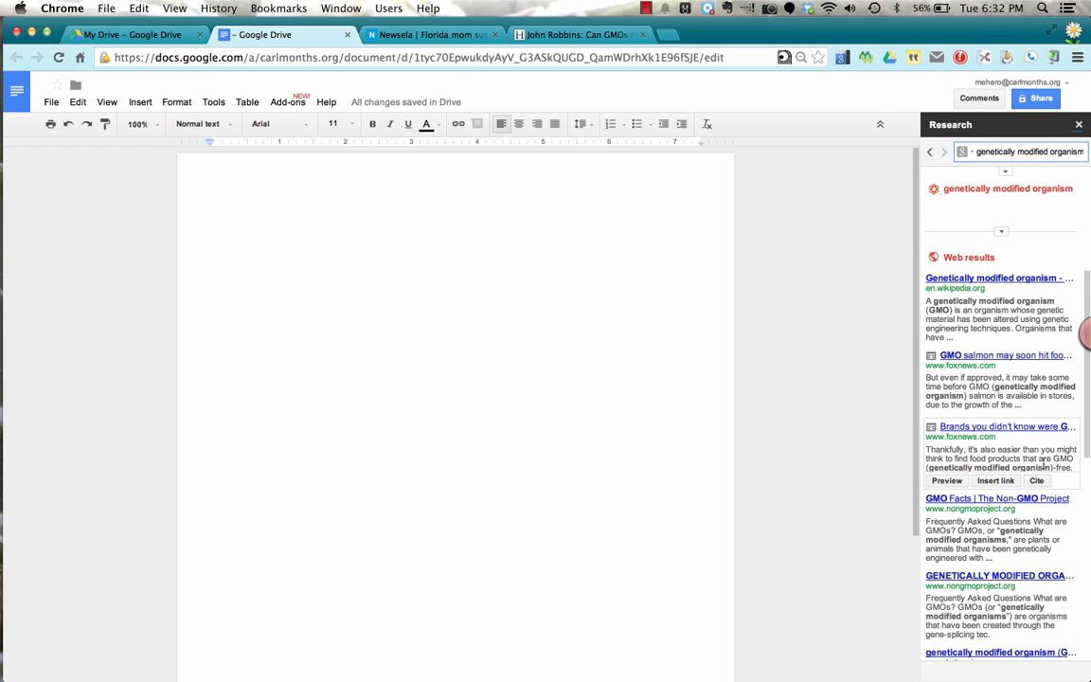
scroll(down, 3)
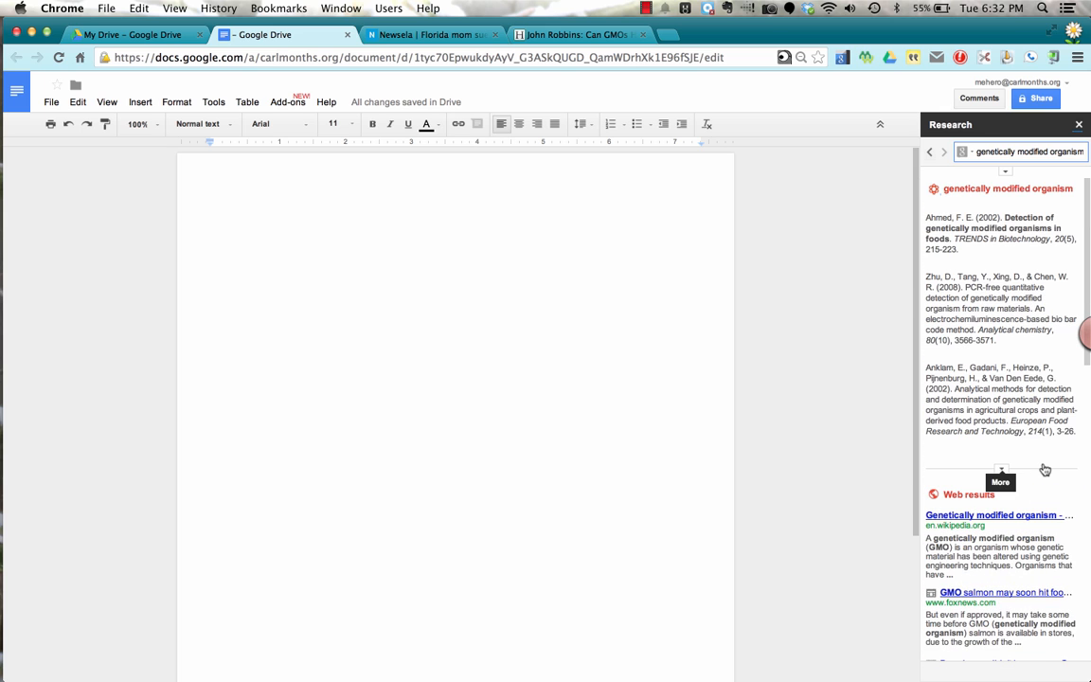
click(1000, 482)
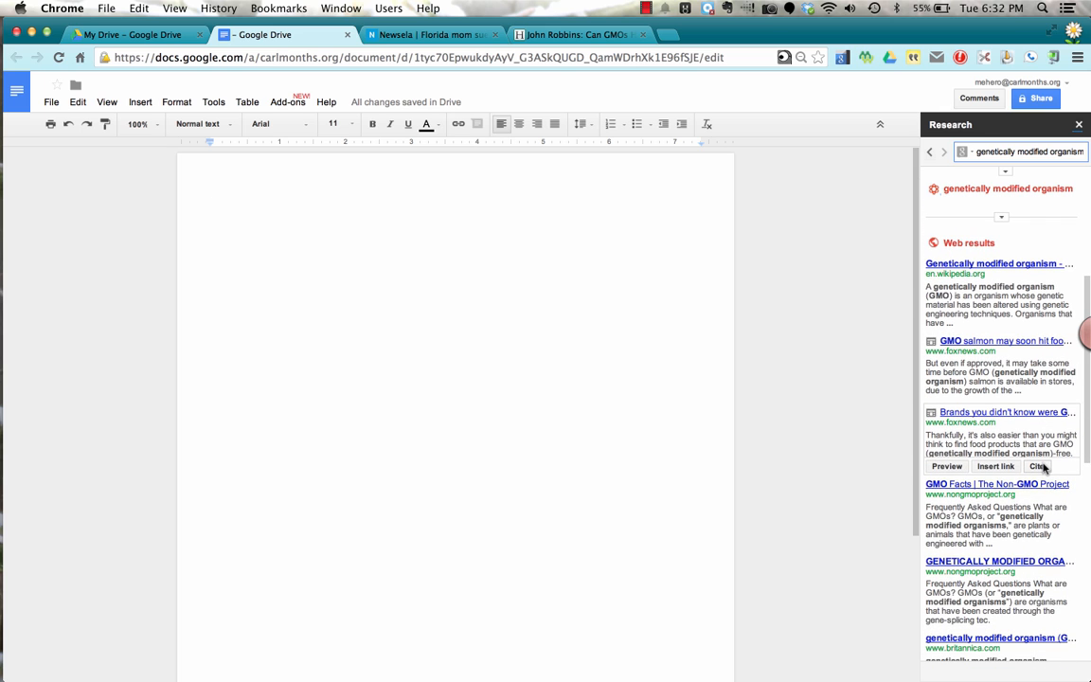
mouse_move(962, 152)
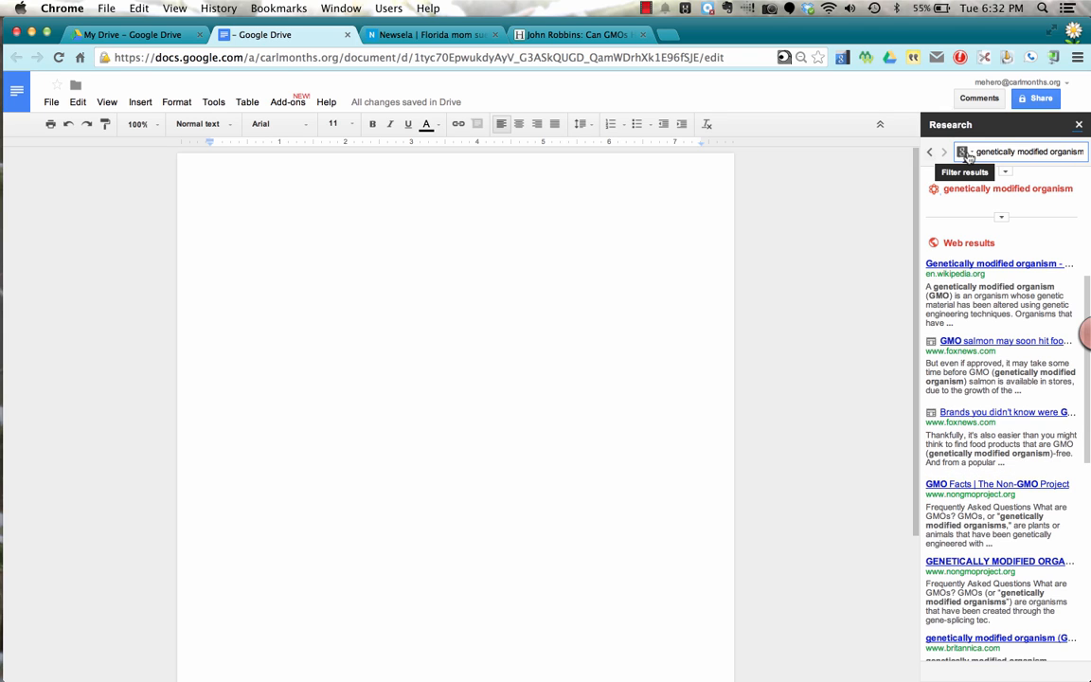
mouse_move(942, 273)
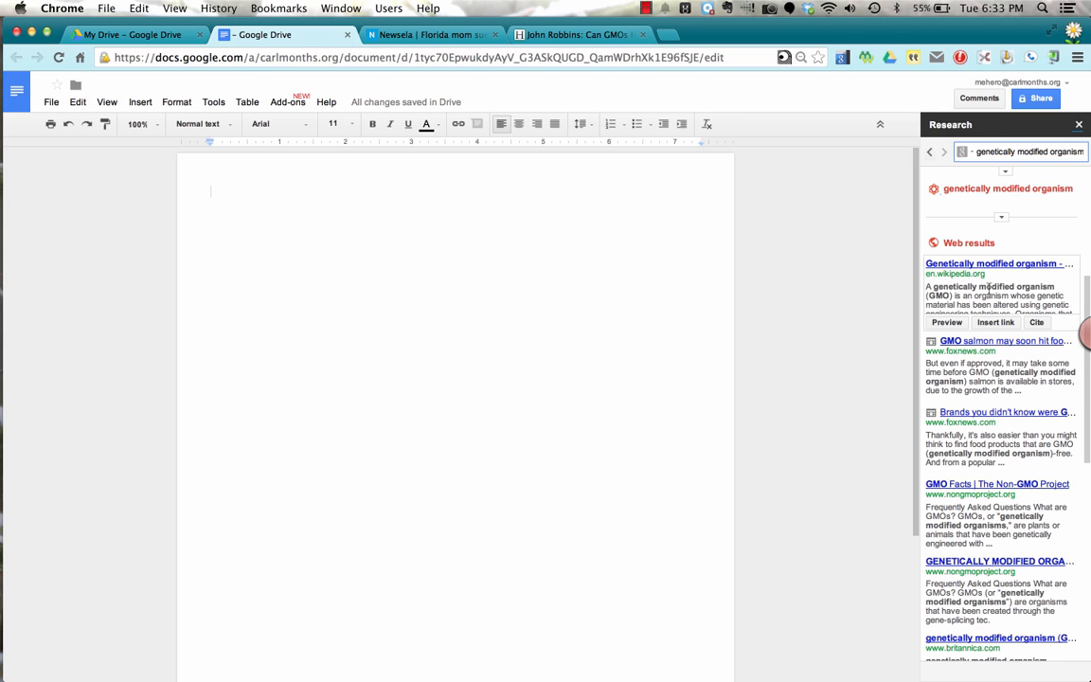
mouse_move(988, 273)
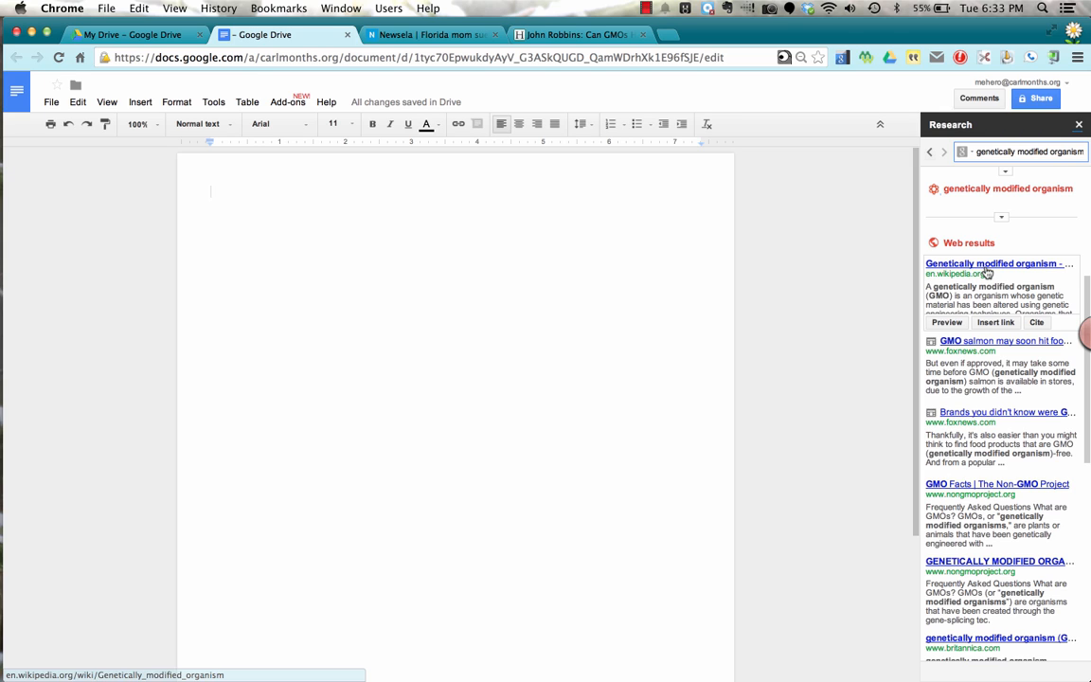
mouse_move(994, 263)
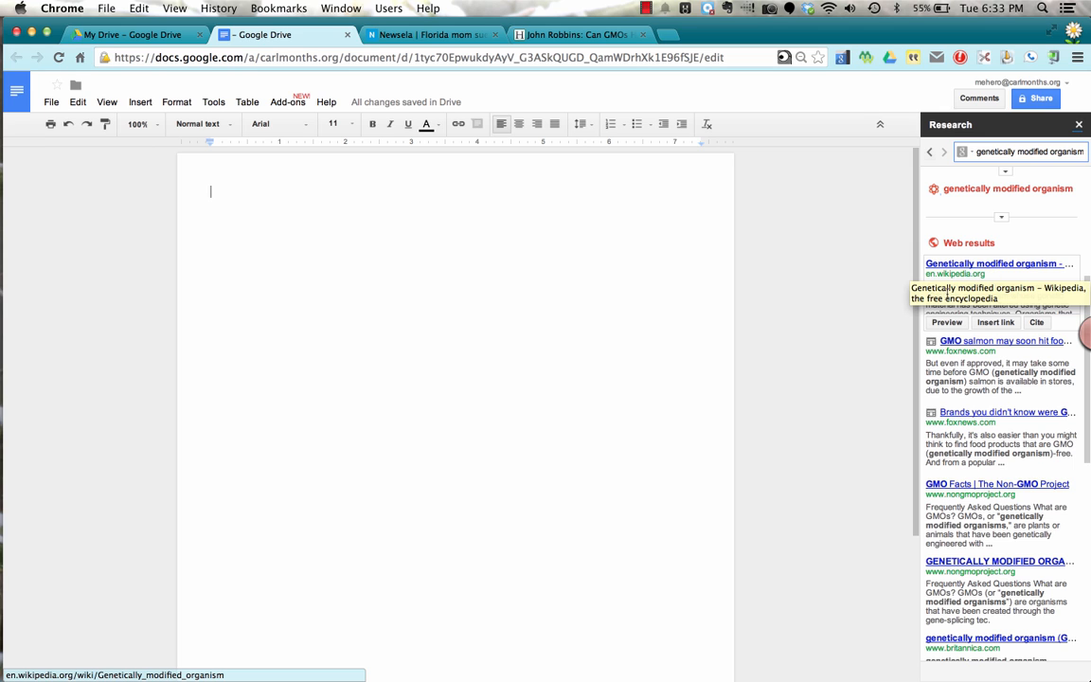
Preview the Wikipedia article on genetically modified organisms from the Research results
click(947, 322)
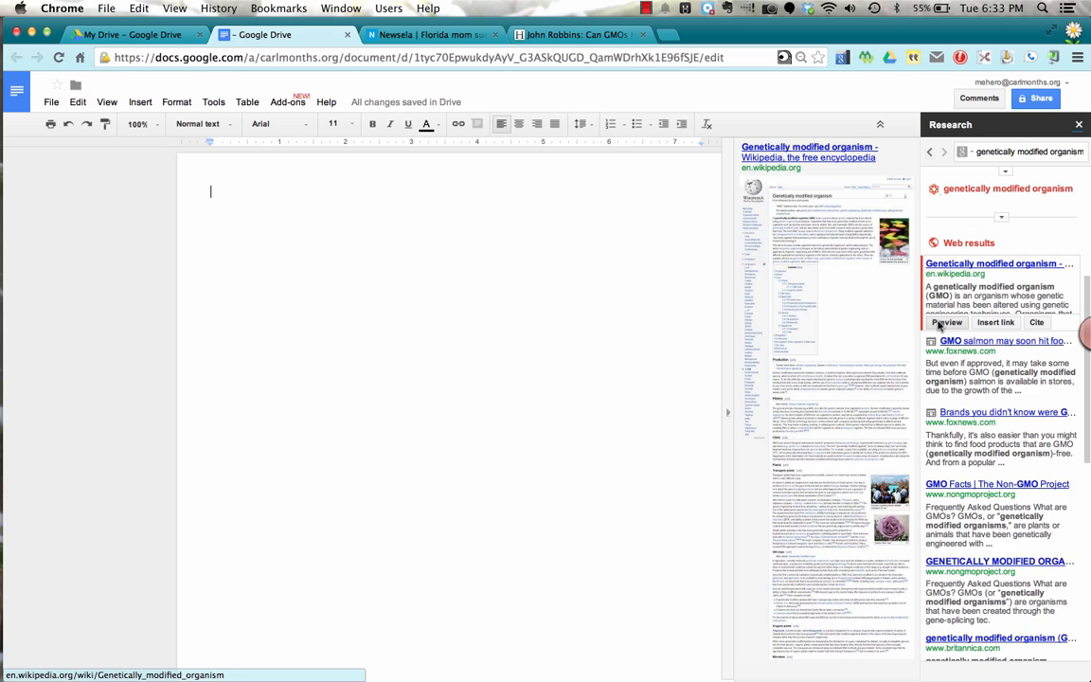
mouse_move(996, 322)
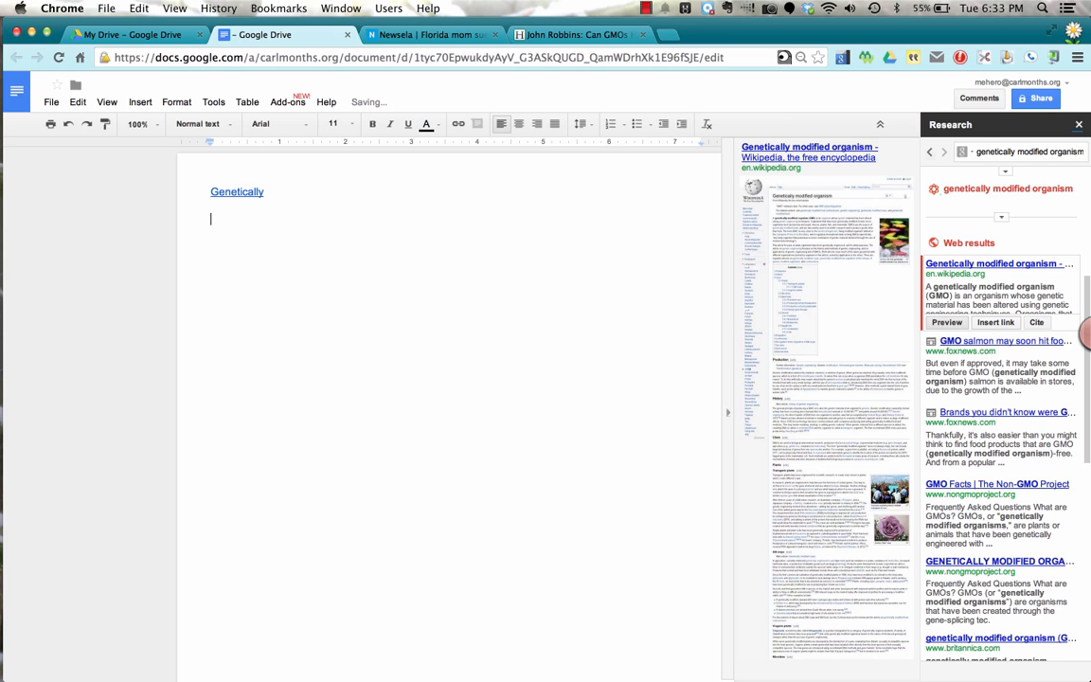
mouse_move(1030, 350)
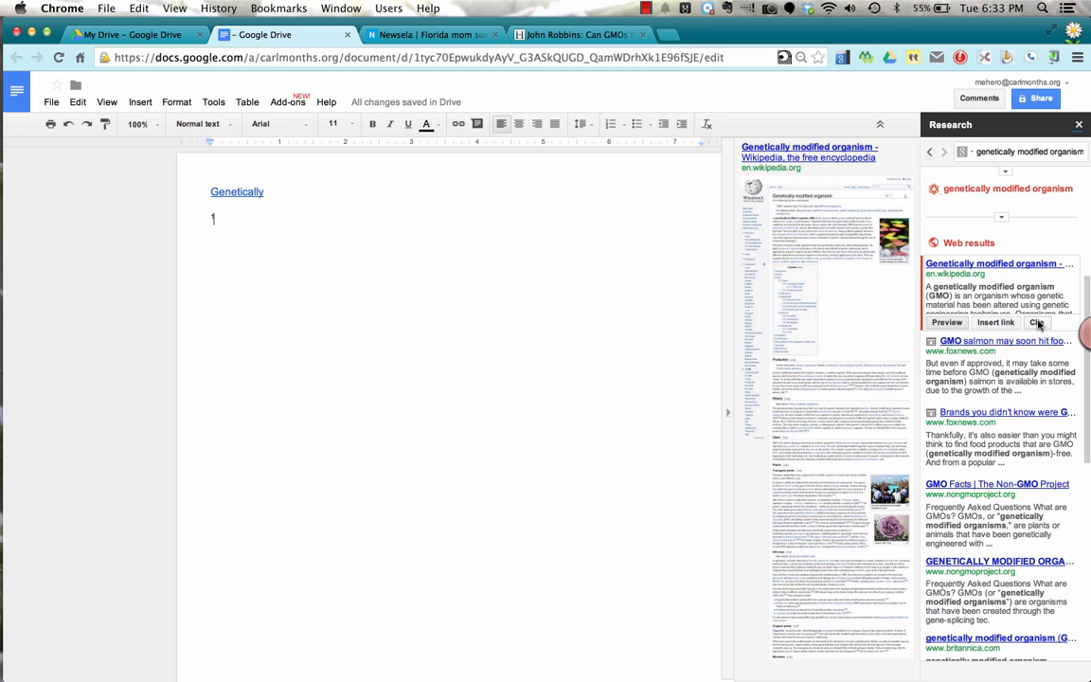
mouse_move(564, 370)
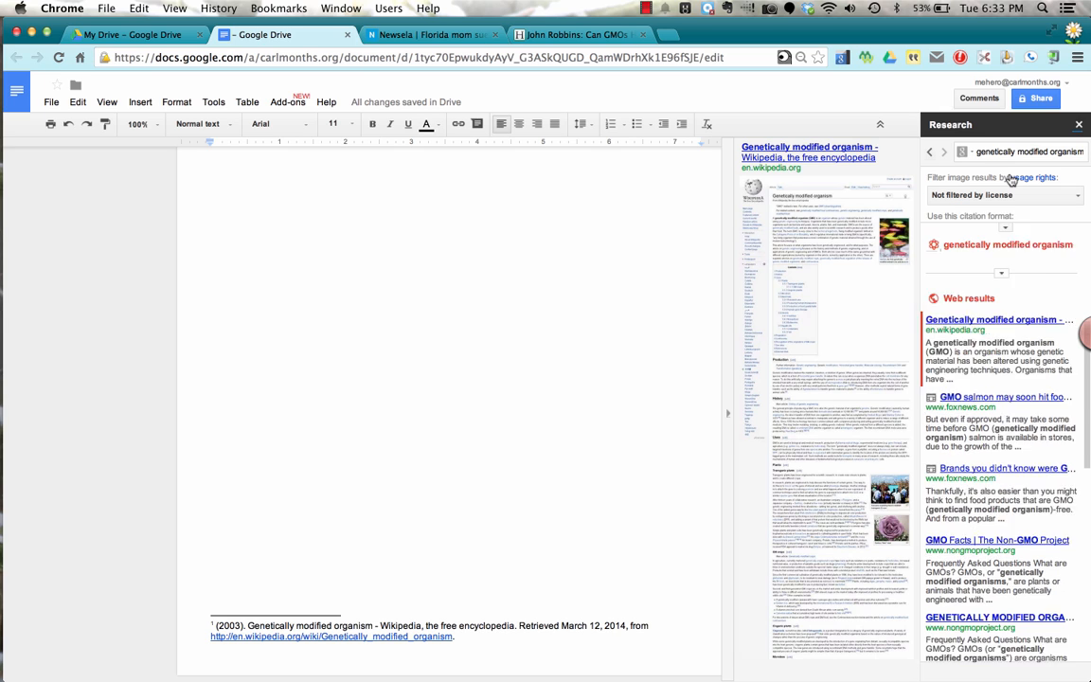
Set the Research sidebar's citation format to APA
click(1003, 233)
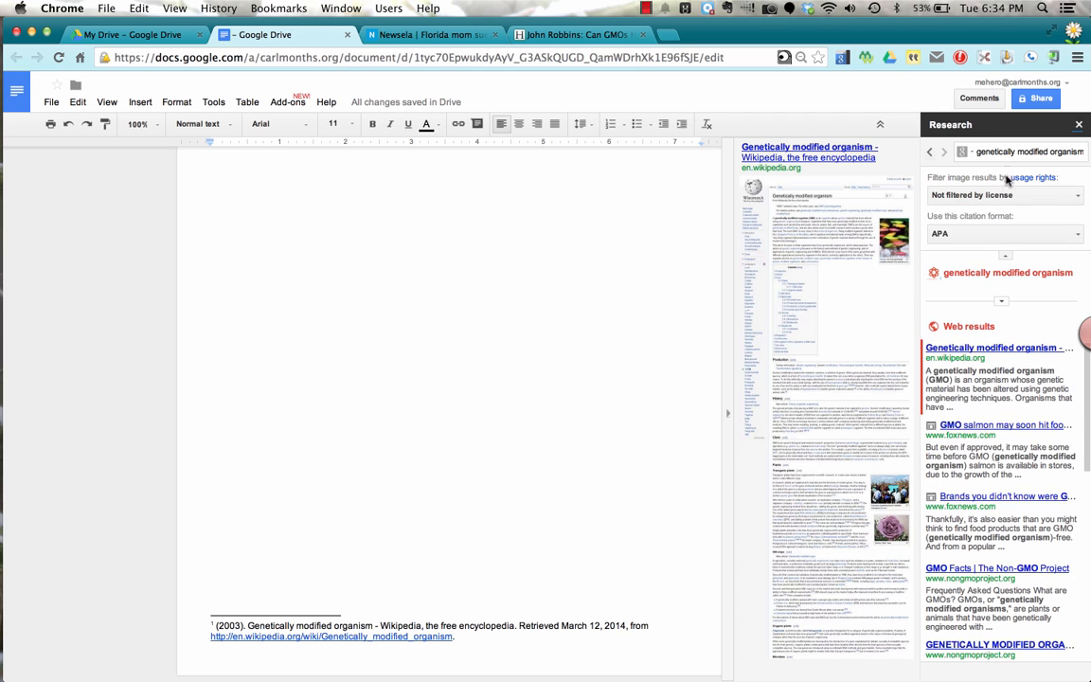
click(1004, 235)
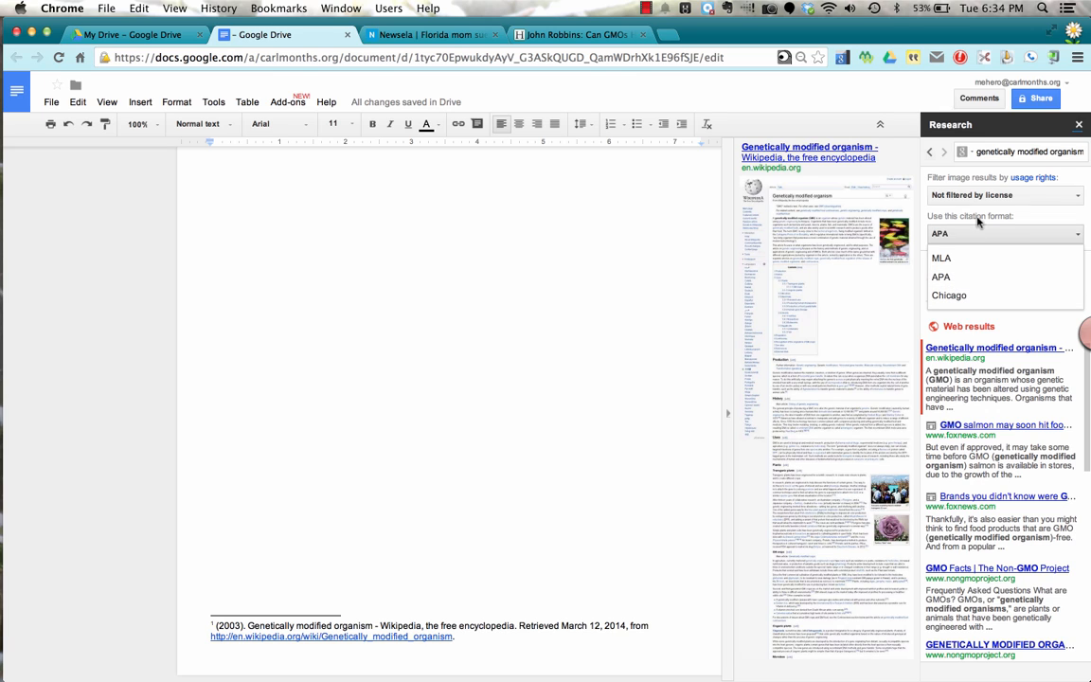
click(1004, 195)
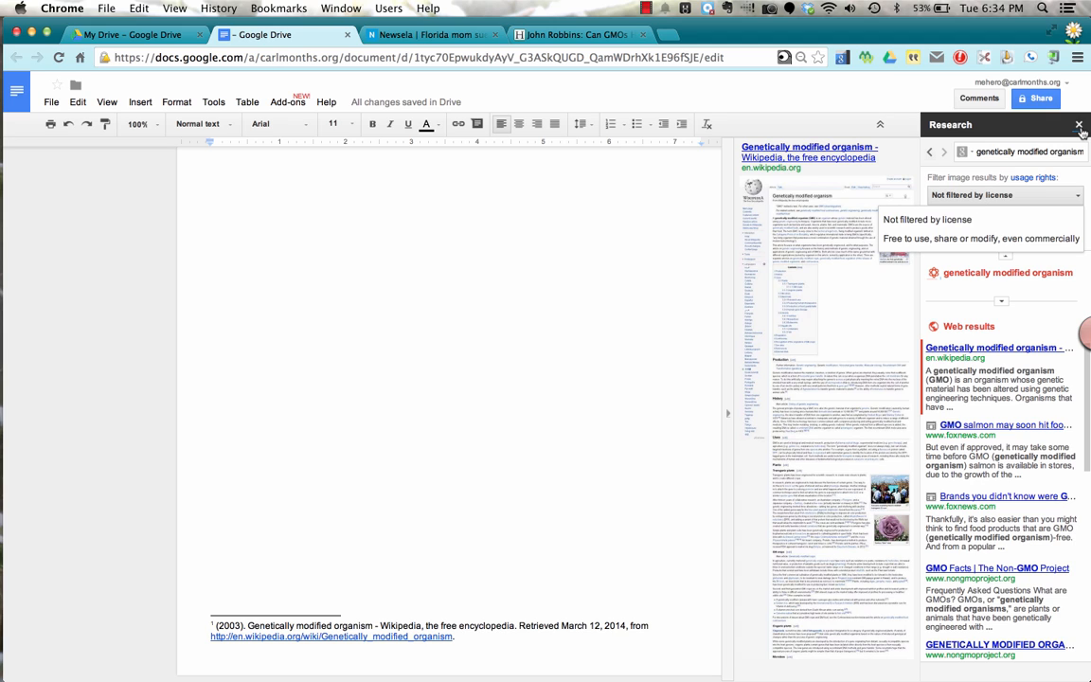
mouse_move(1079, 125)
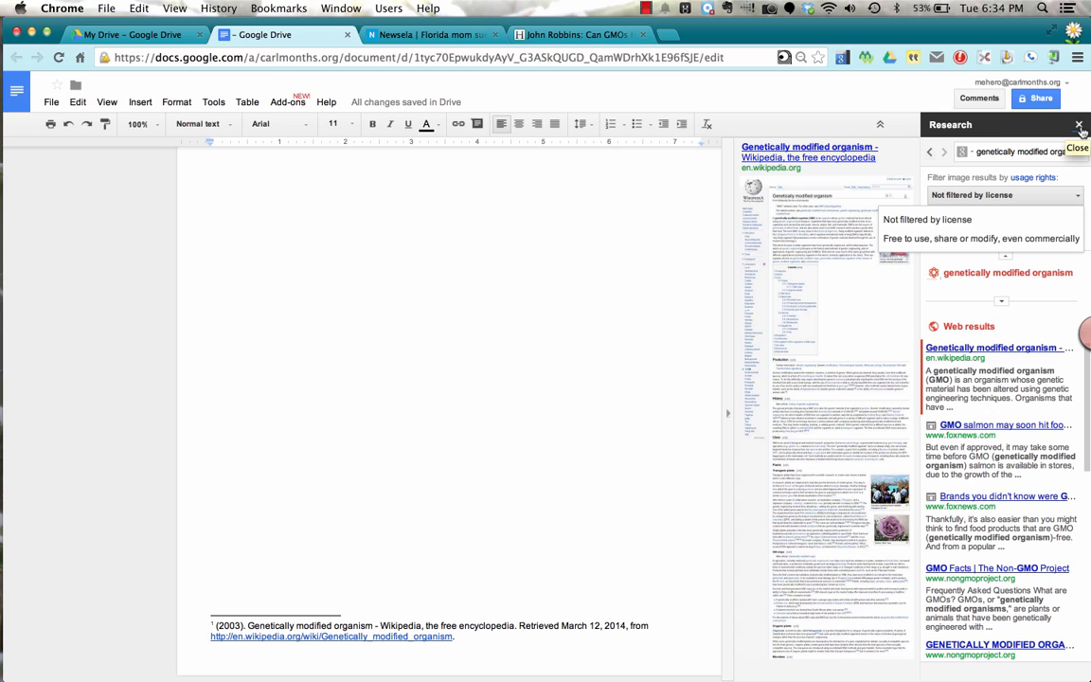
Close the Research panel and bring up the Get add-ons gallery
click(1080, 125)
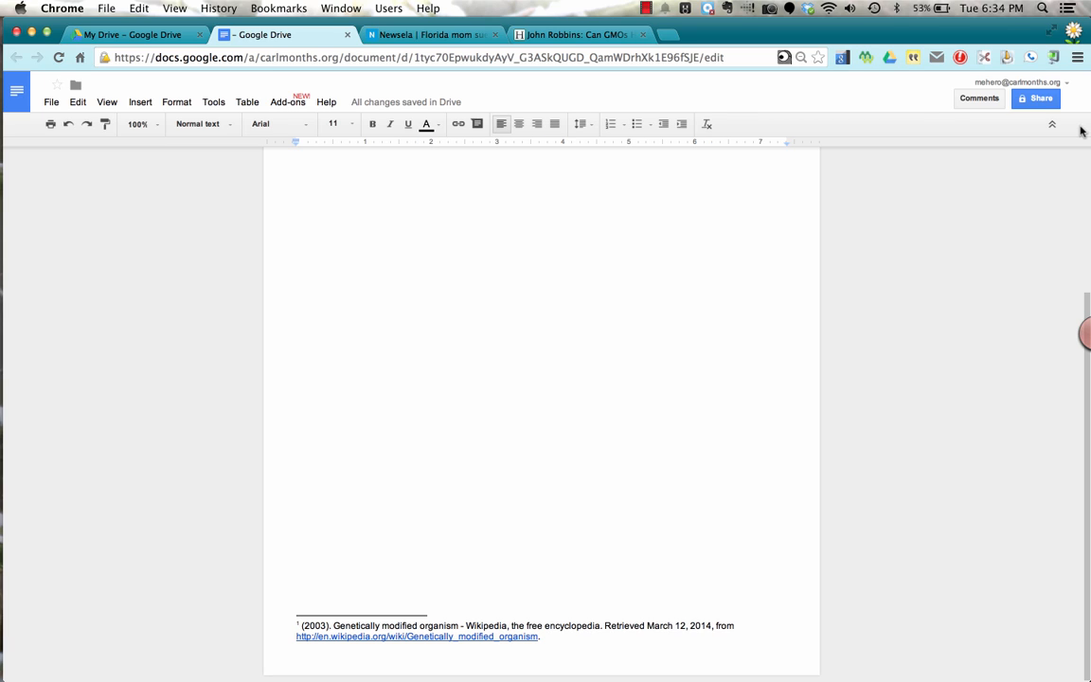
mouse_move(288, 102)
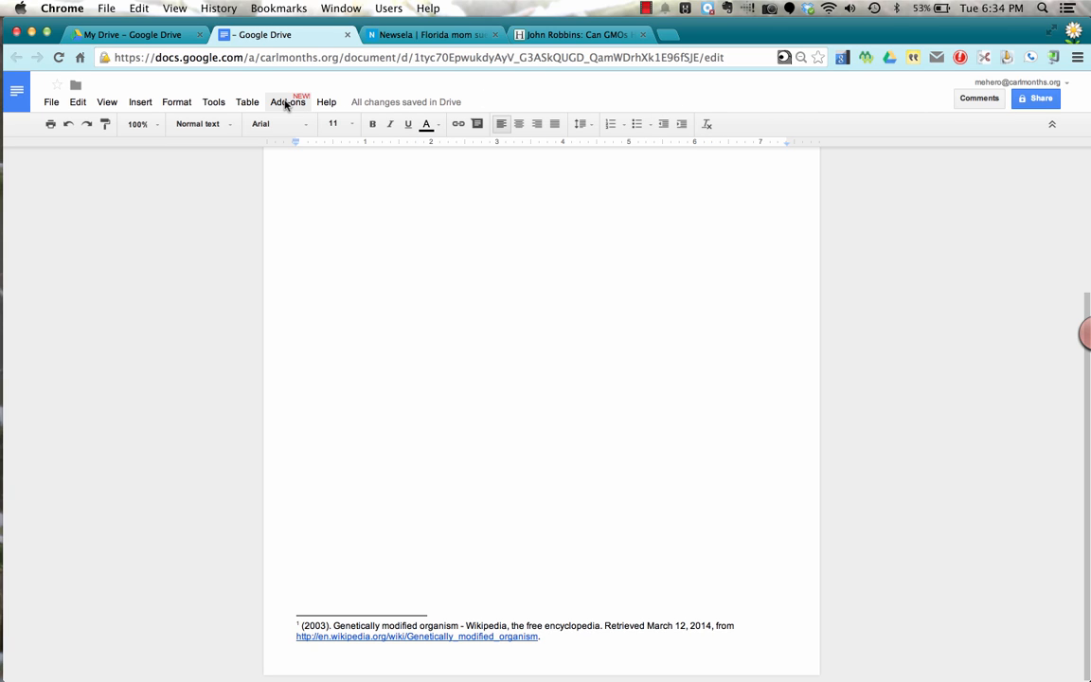
click(288, 102)
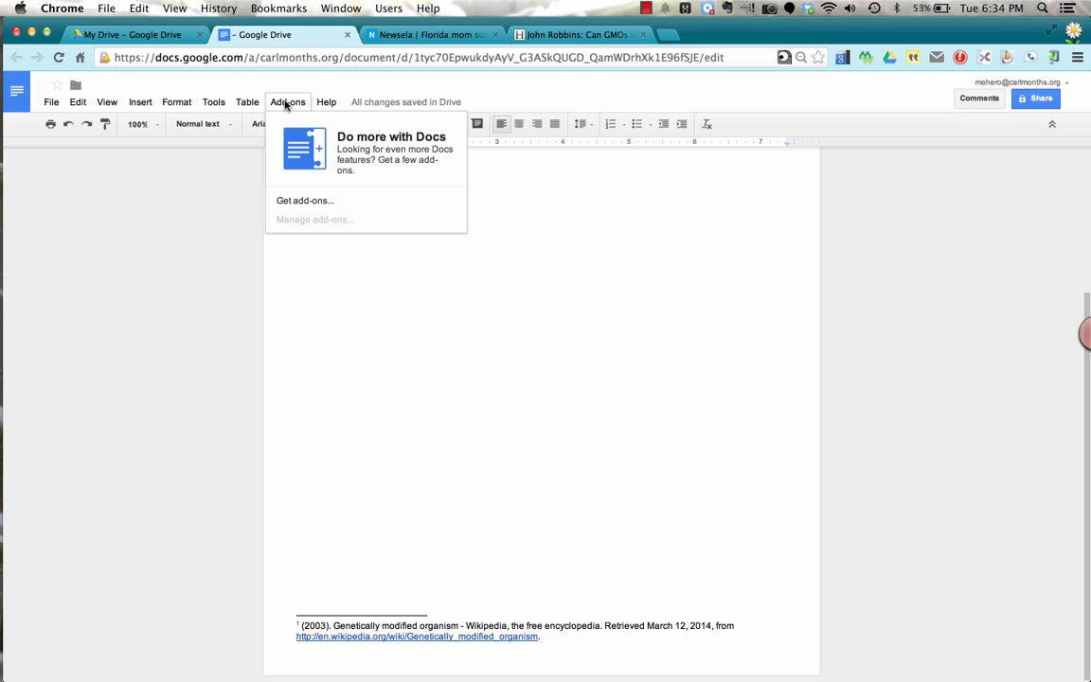
mouse_move(372, 178)
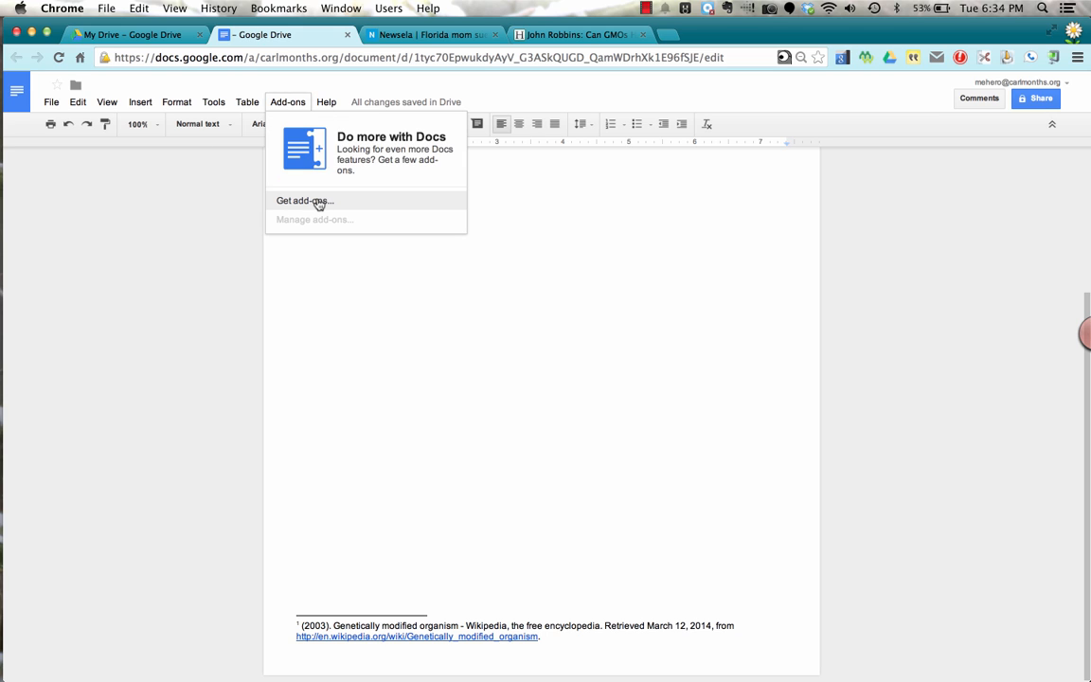
mouse_move(325, 203)
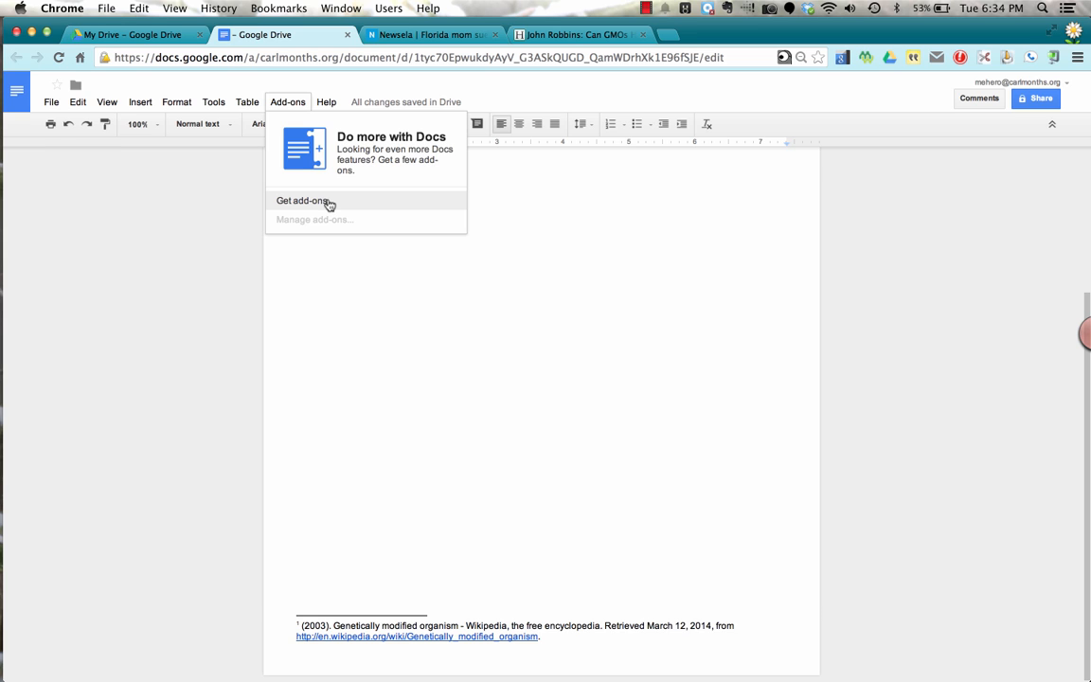
click(301, 201)
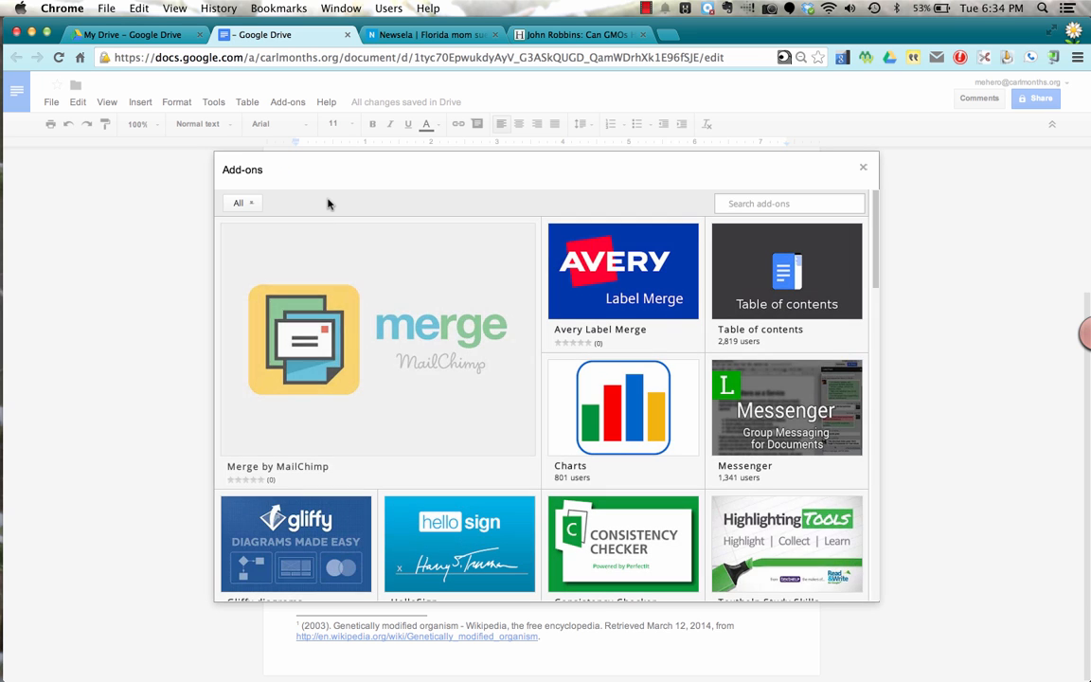
mouse_move(406, 262)
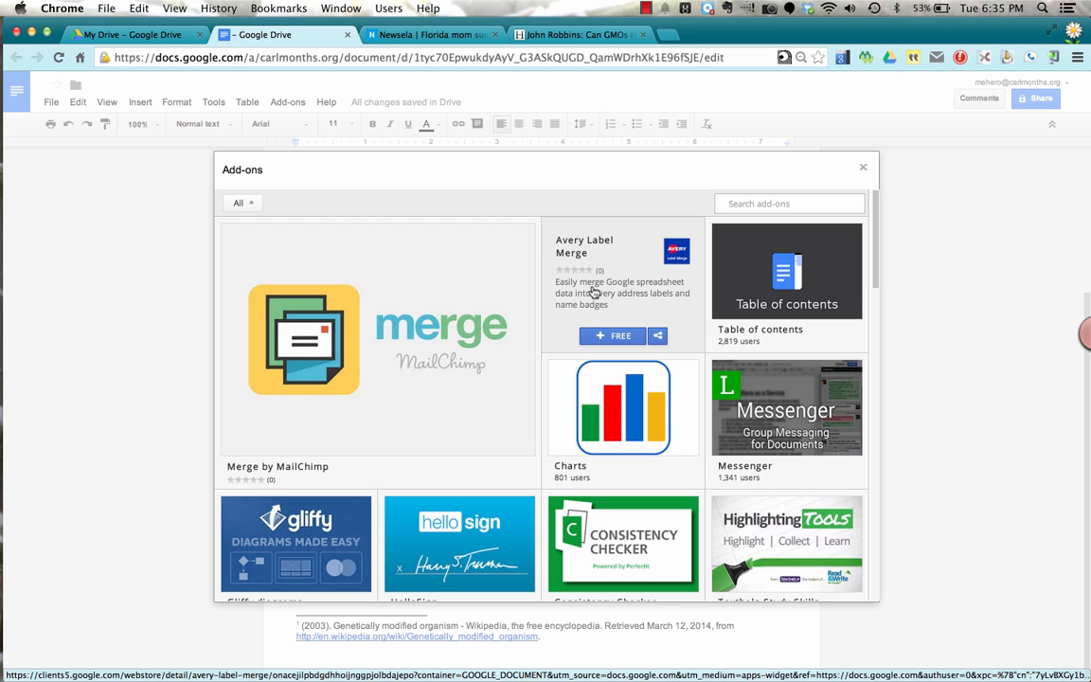
Locate EasyBib Bibliography Creator in the gallery and start its free install
scroll(down, 3)
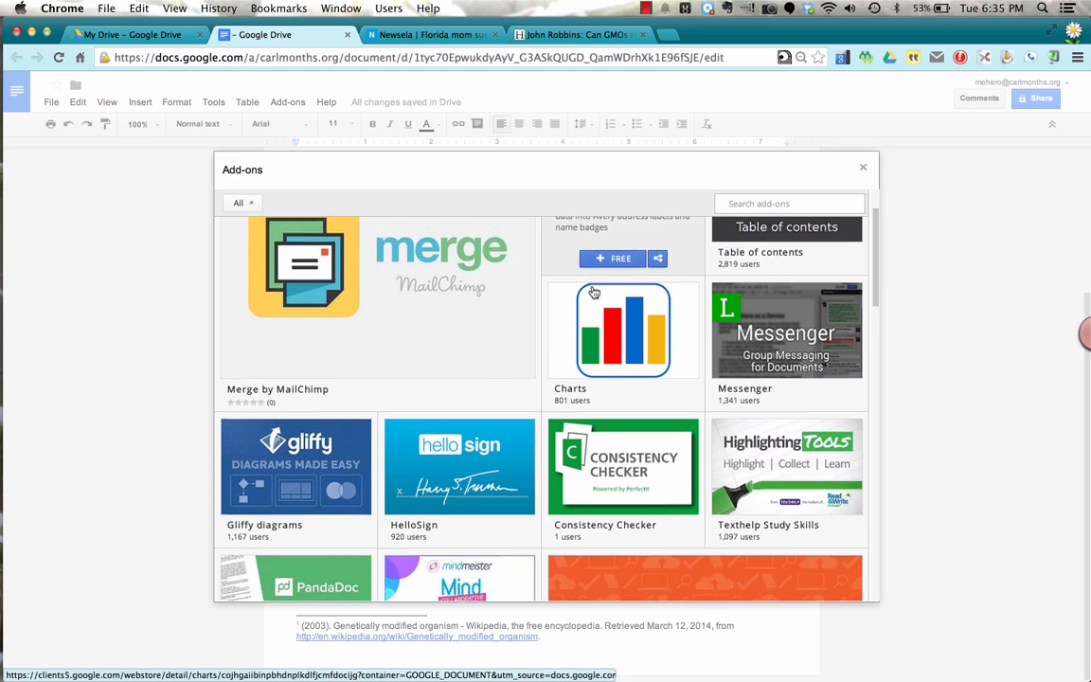
scroll(down, 3)
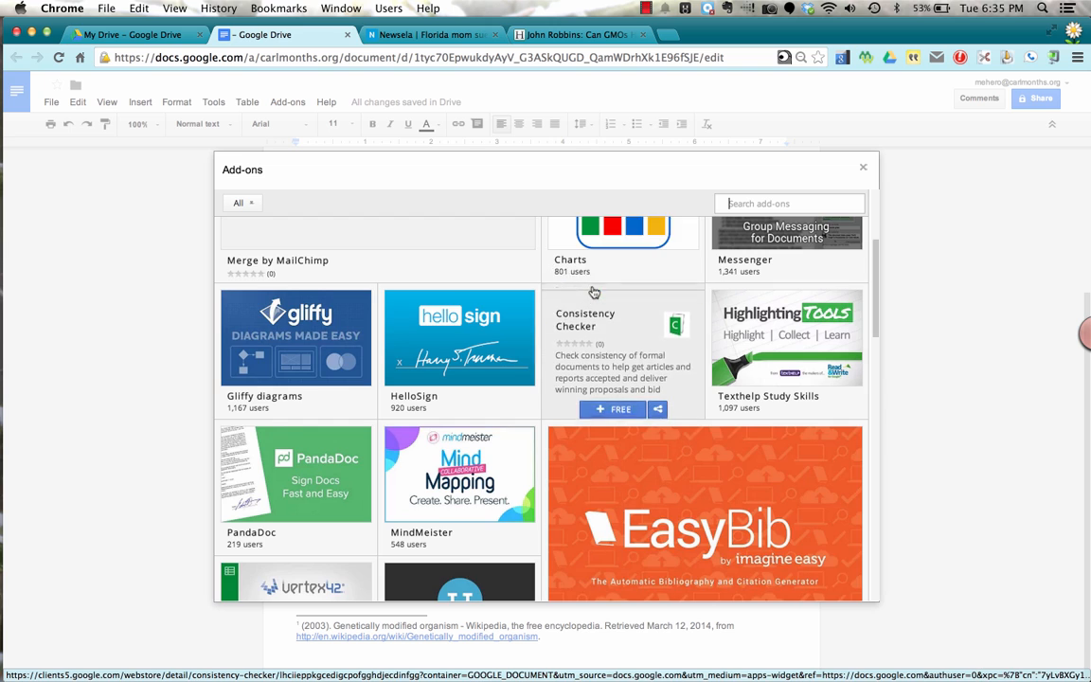
scroll(down, 3)
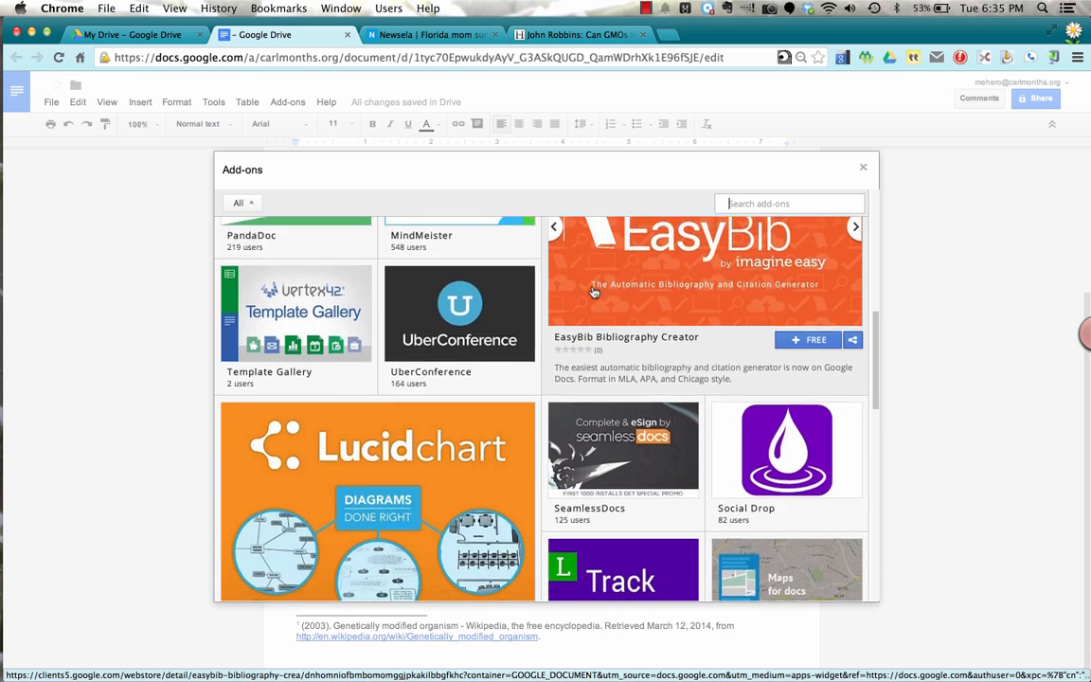
scroll(down, 3)
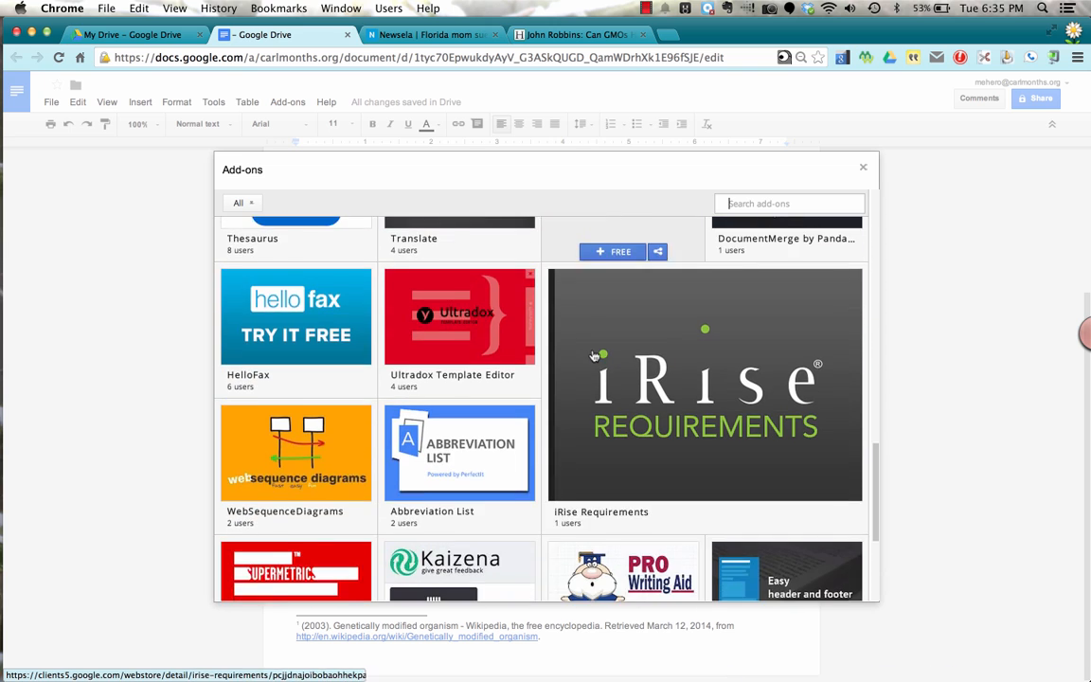
scroll(up, 3)
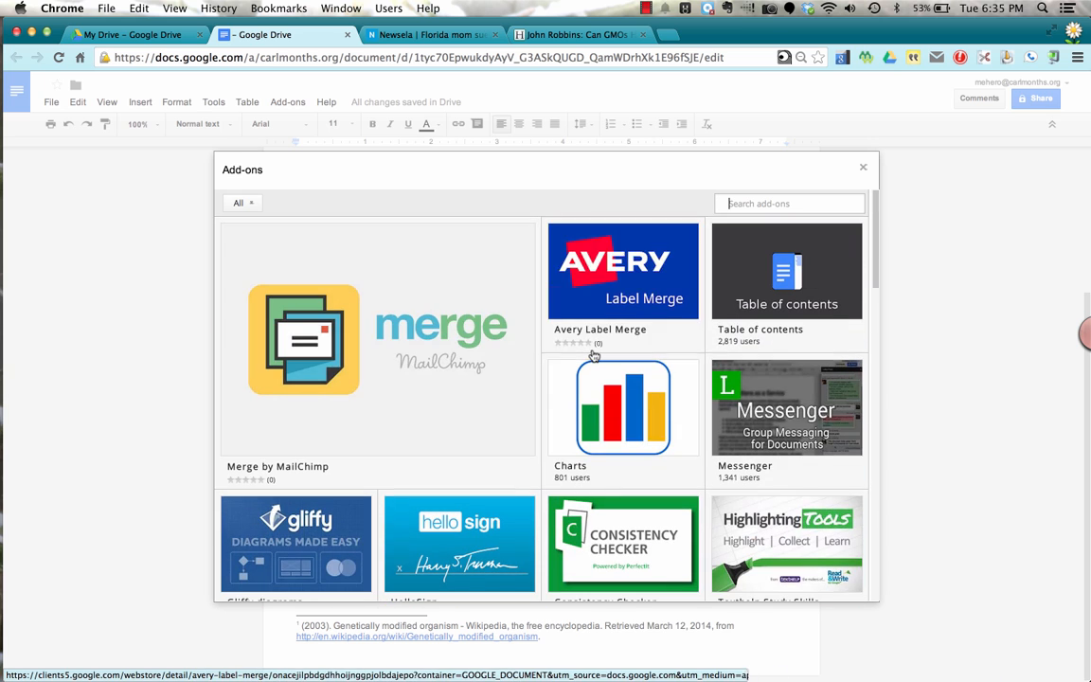
scroll(down, 3)
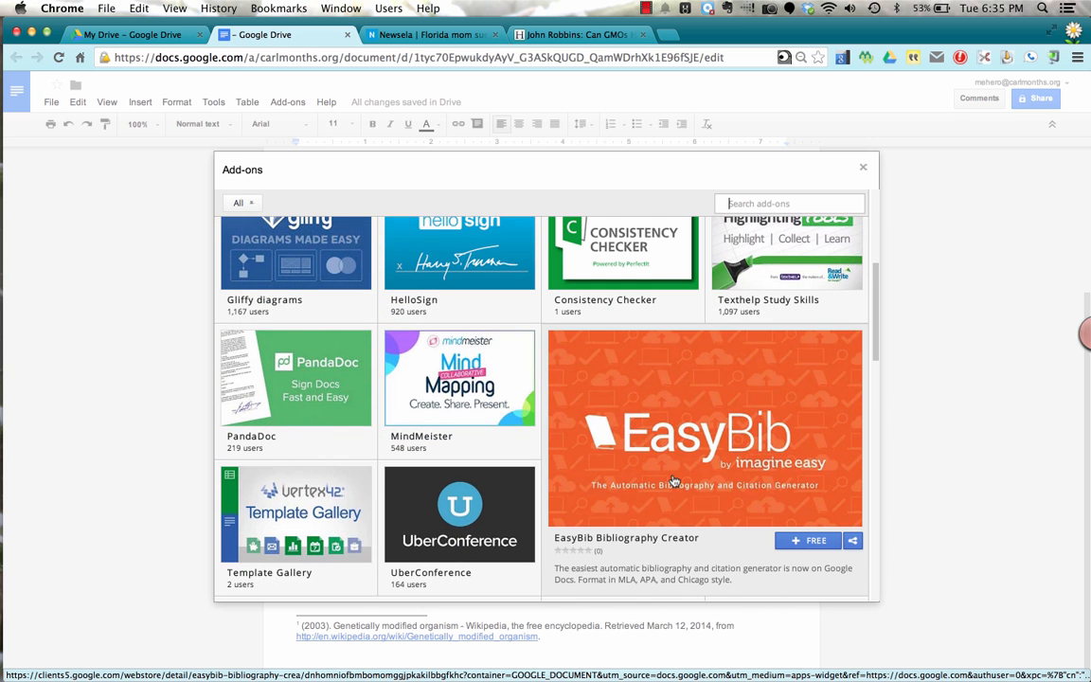
mouse_move(674, 428)
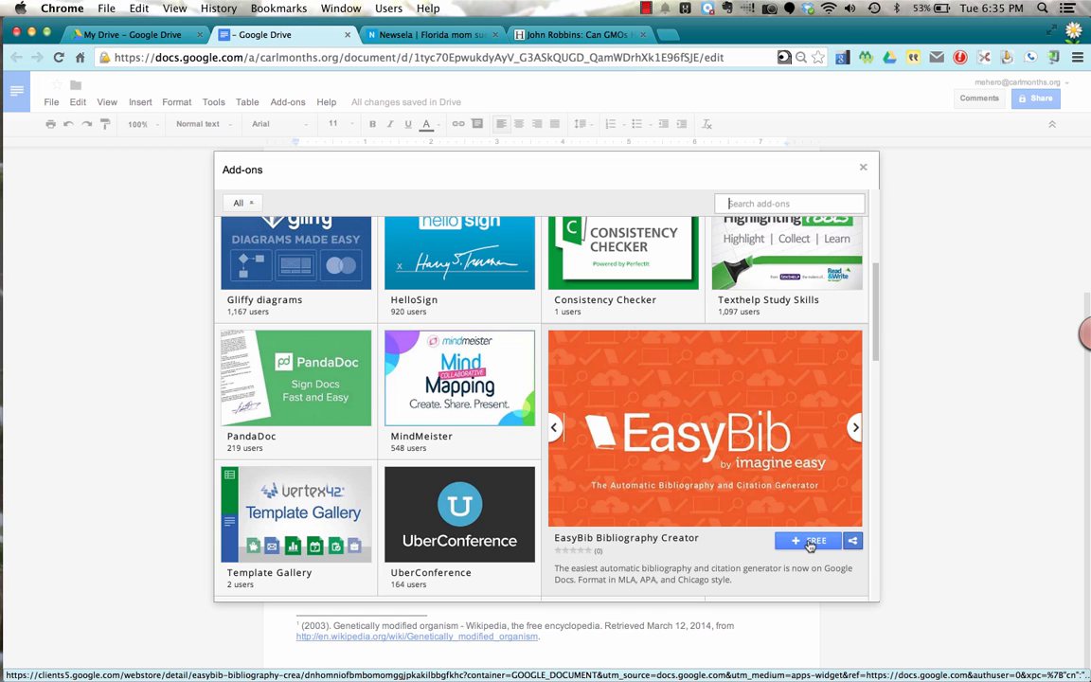
click(814, 540)
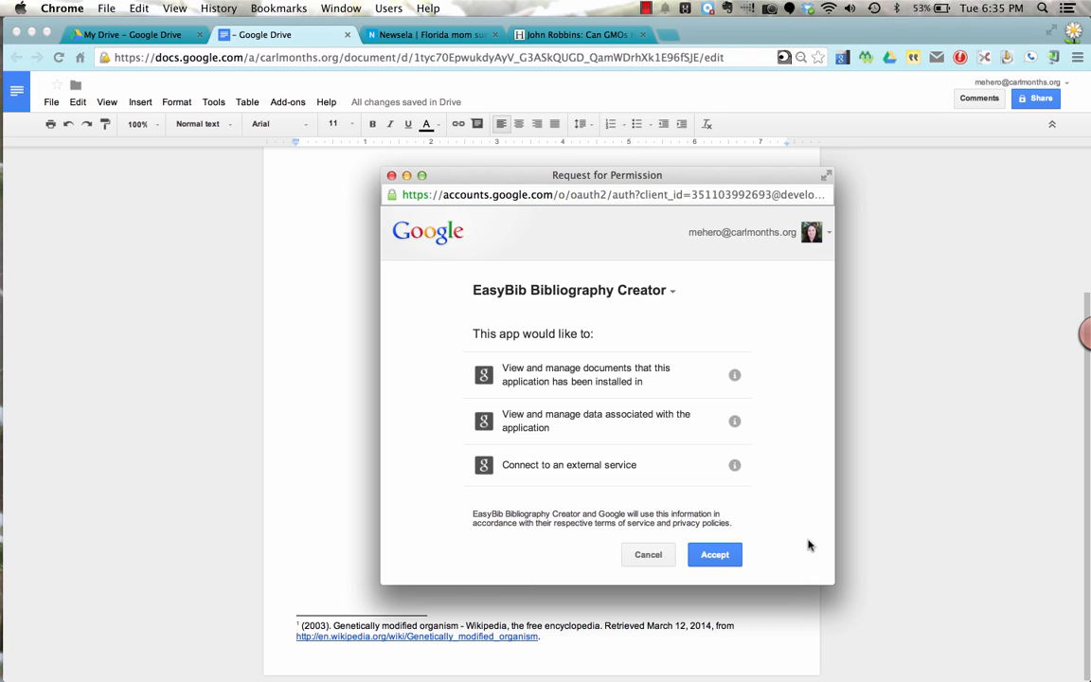
mouse_move(765, 360)
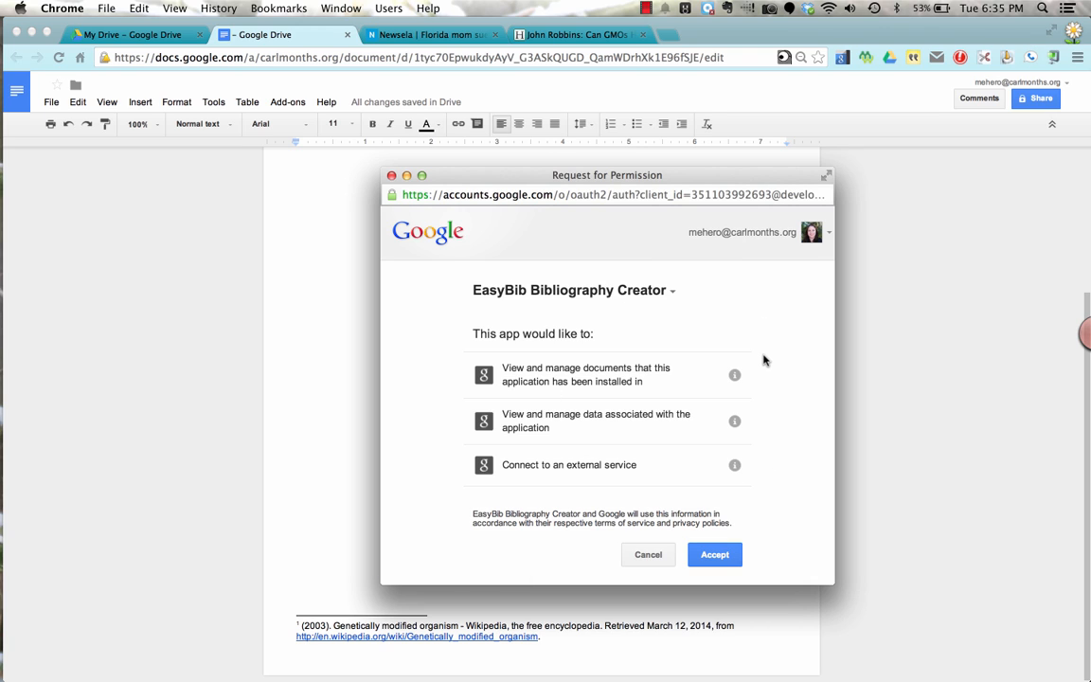
Accept EasyBib's permission request and close its welcome notice
click(714, 553)
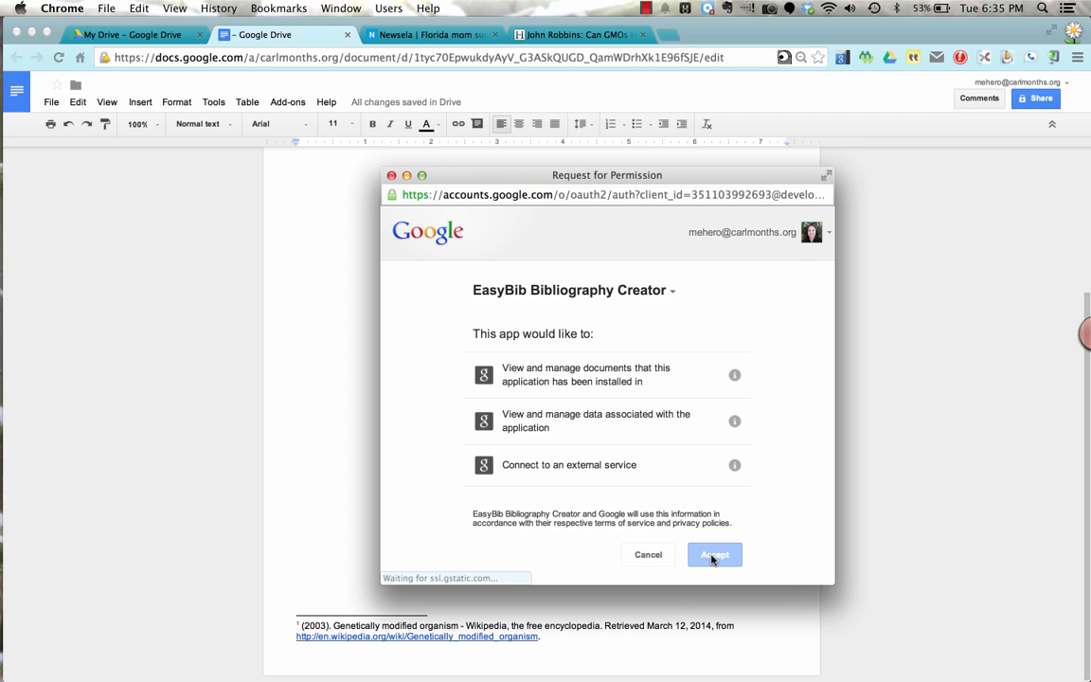
click(714, 553)
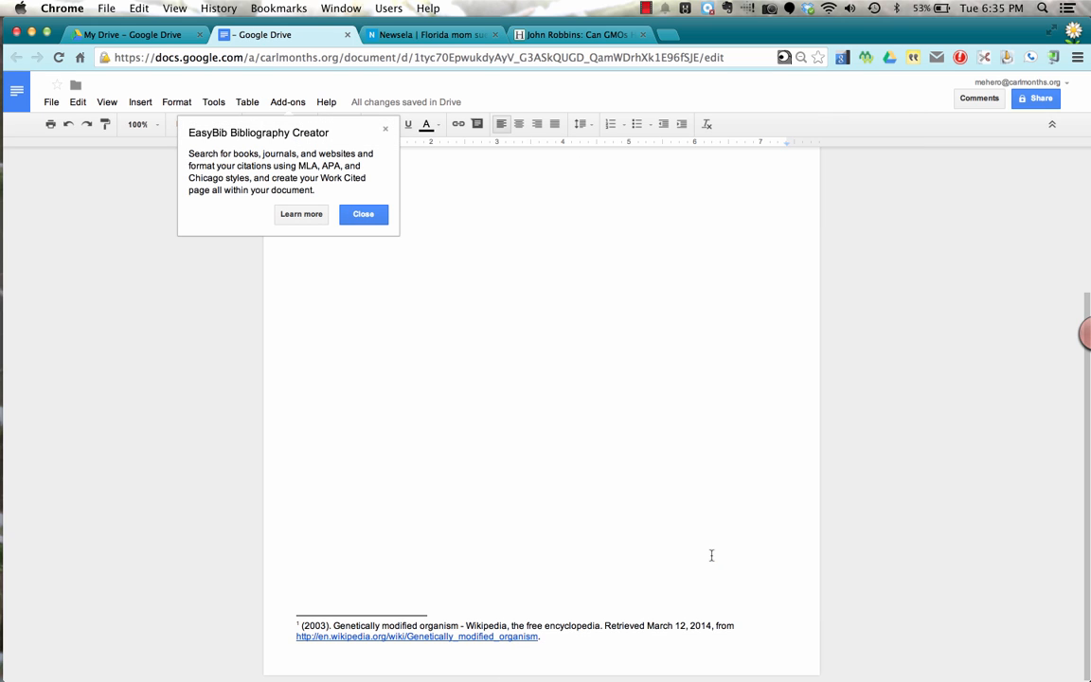
mouse_move(337, 264)
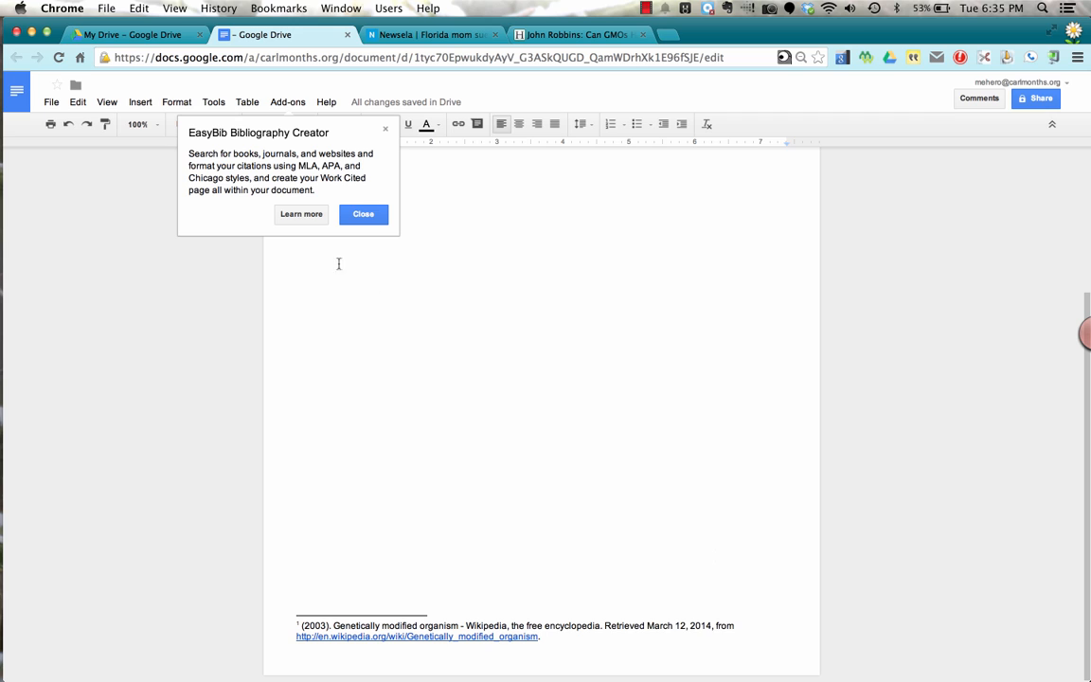
mouse_move(364, 214)
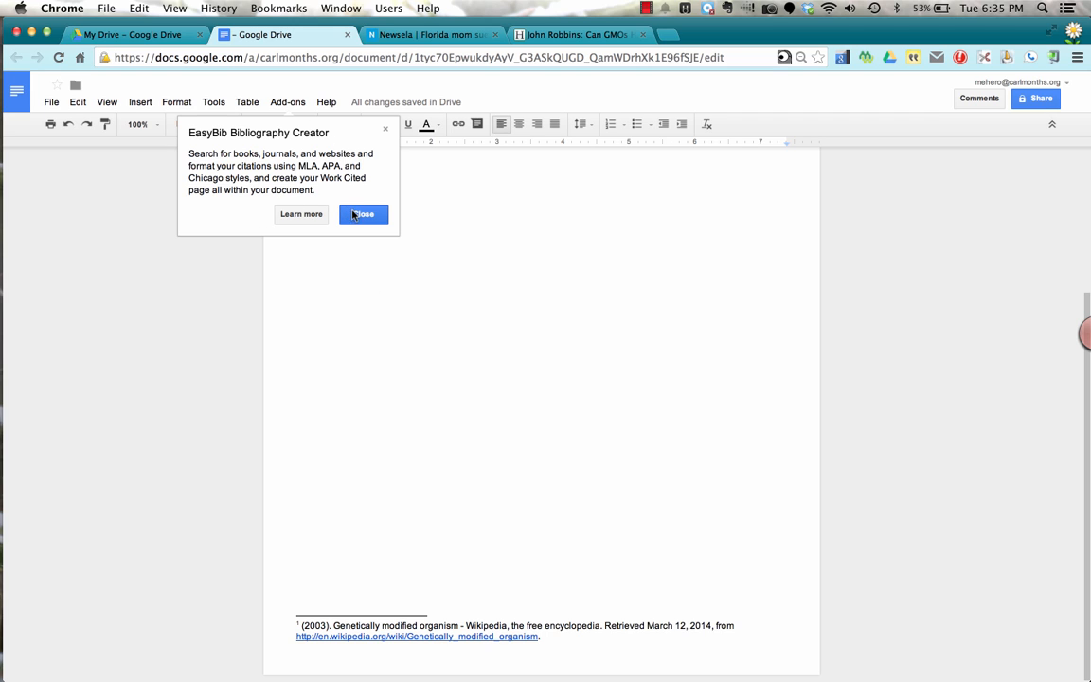
click(364, 212)
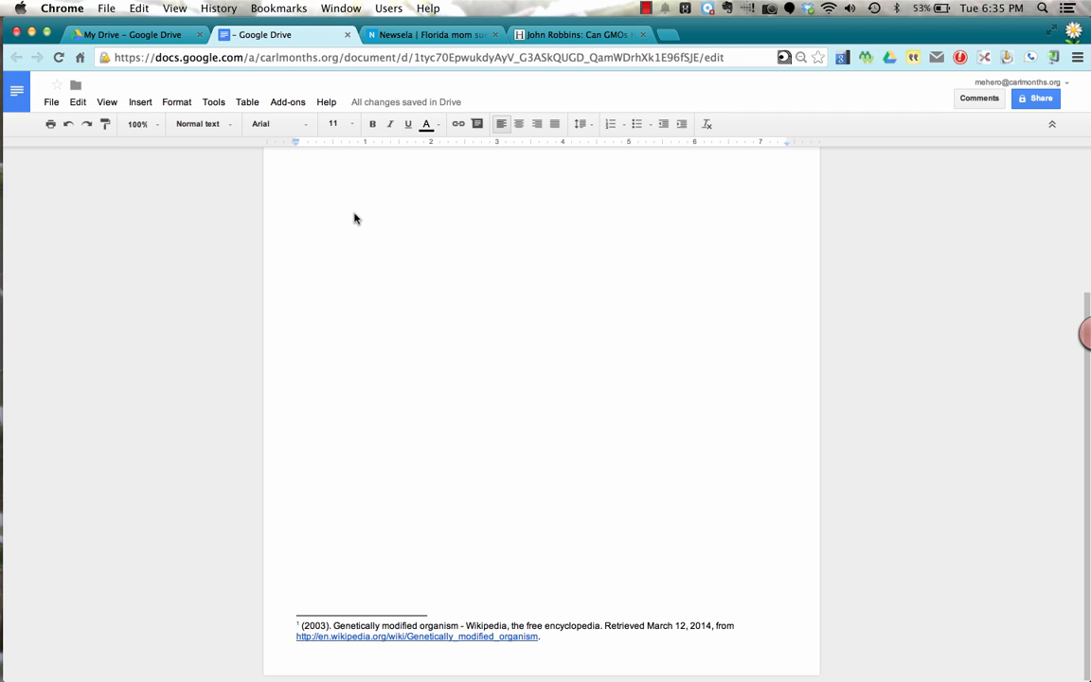
Launch EasyBib Bibliography Creator's Manage Bibliography panel from the Add-ons menu
scroll(up, 3)
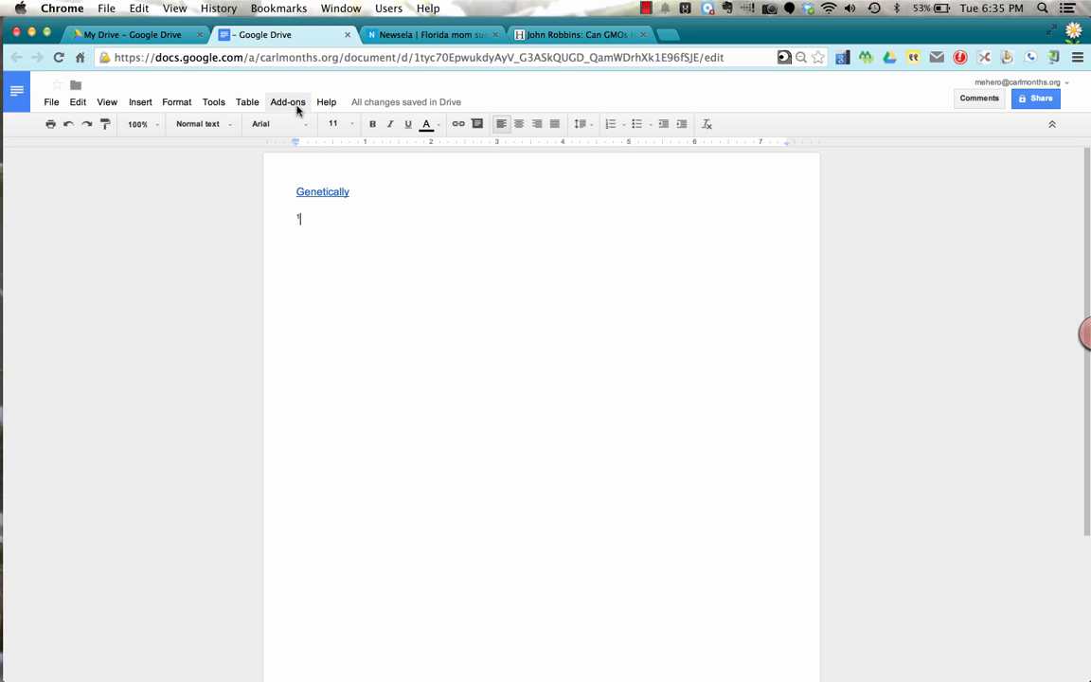
click(288, 103)
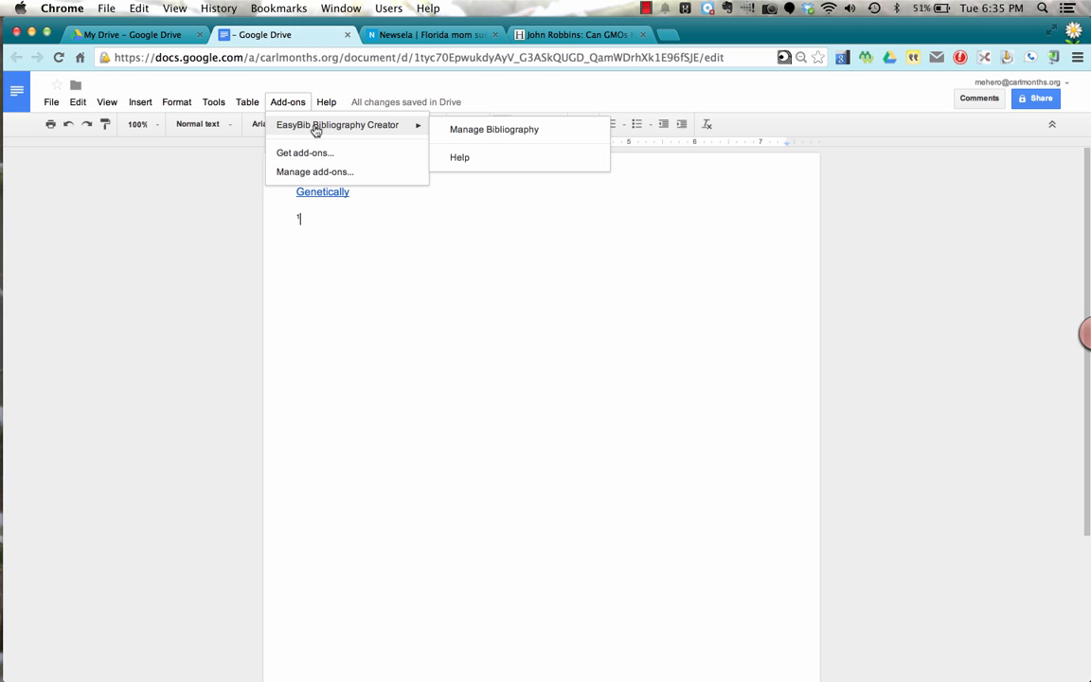
mouse_move(492, 129)
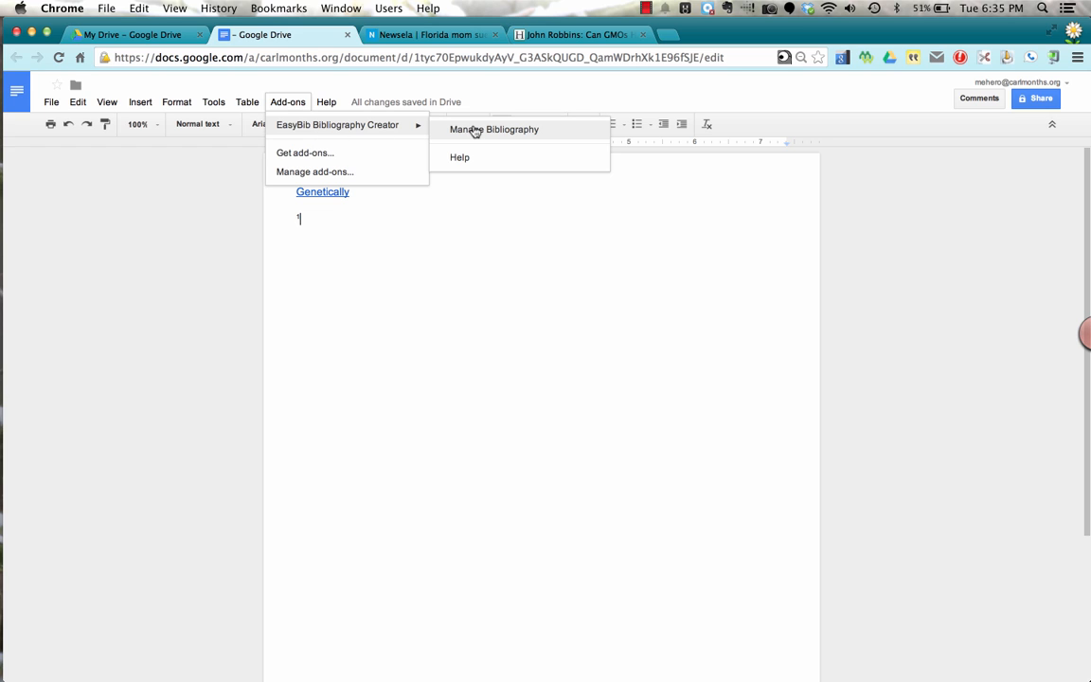
click(492, 129)
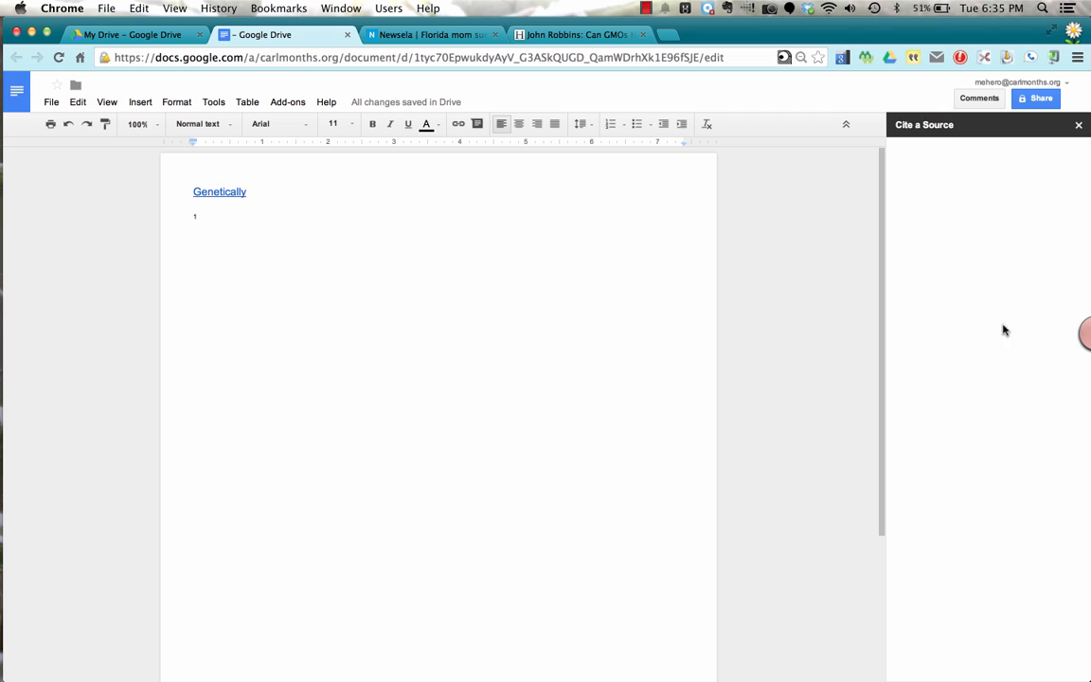
mouse_move(1015, 328)
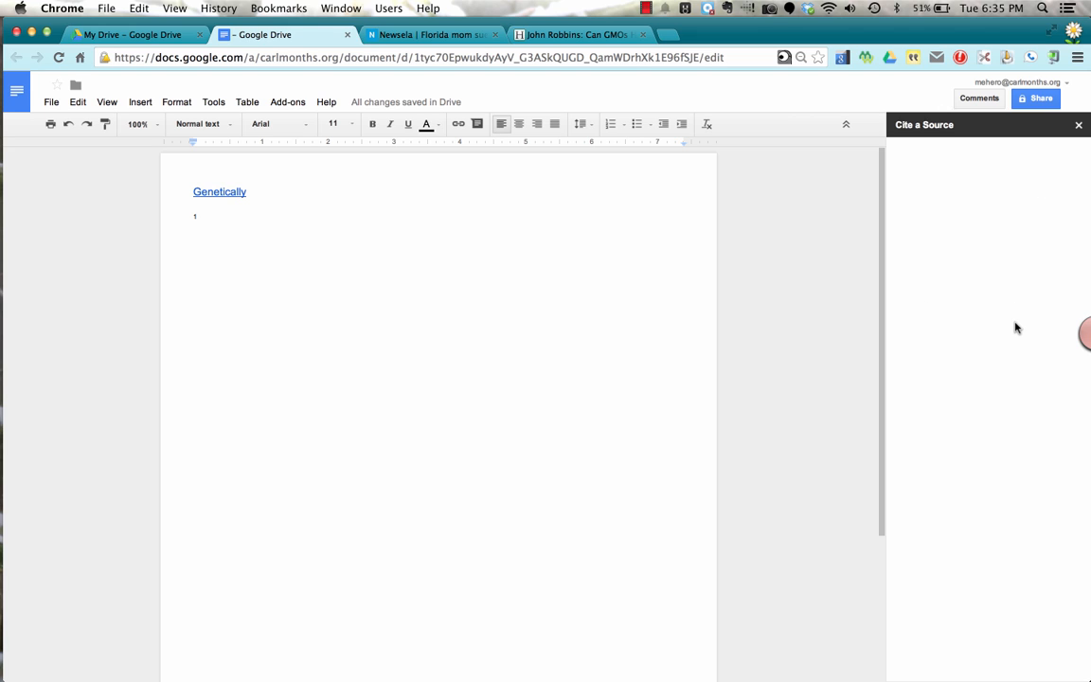
mouse_move(1010, 286)
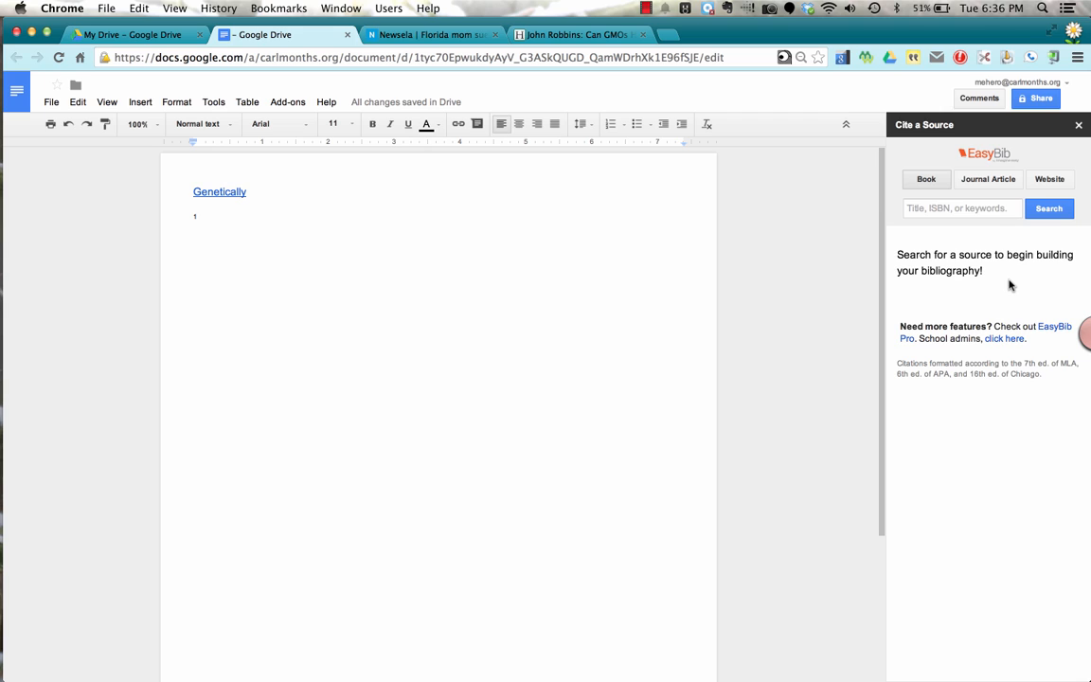
mouse_move(932, 186)
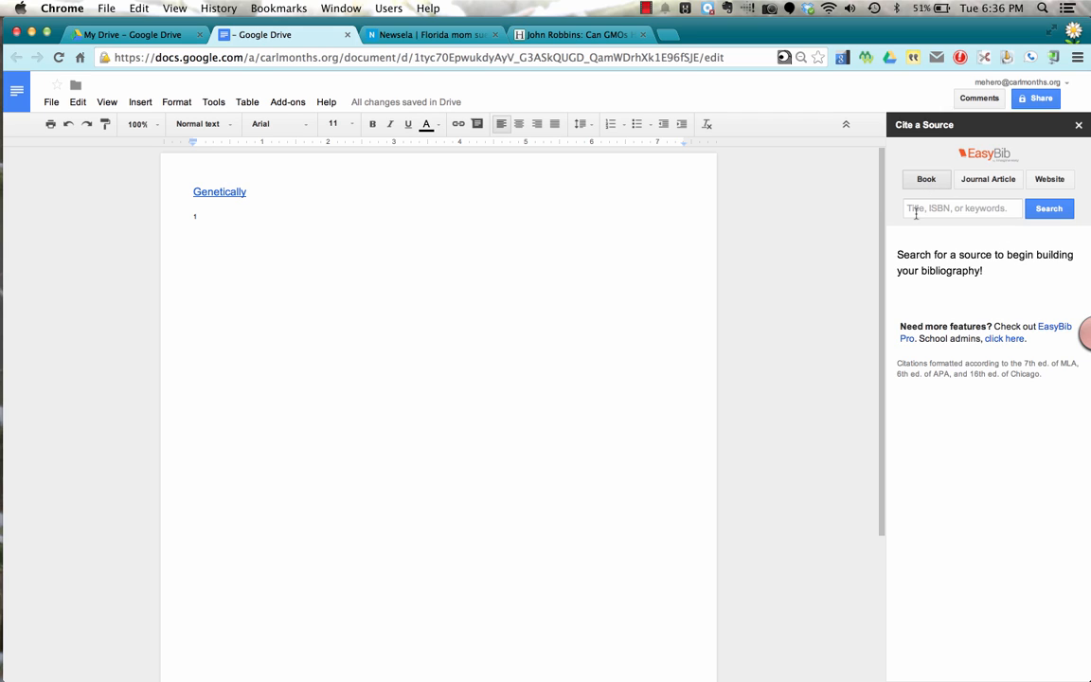
mouse_move(958, 212)
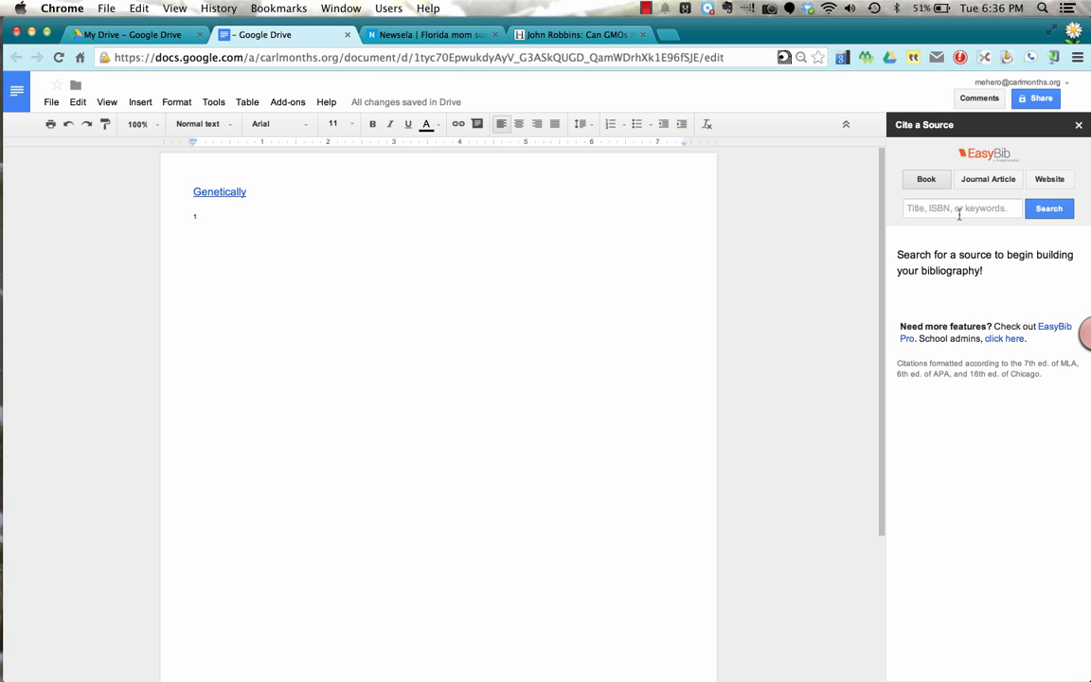
mouse_move(989, 178)
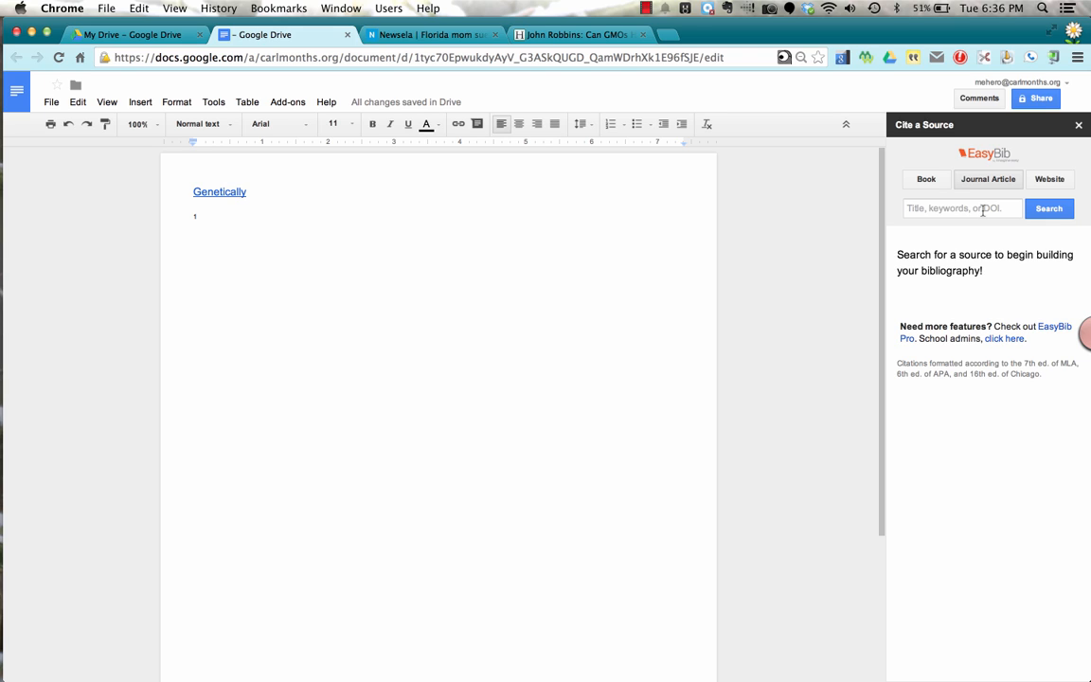
Choose EasyBib's Website source tab, then go to the Newsela article tab
click(1049, 178)
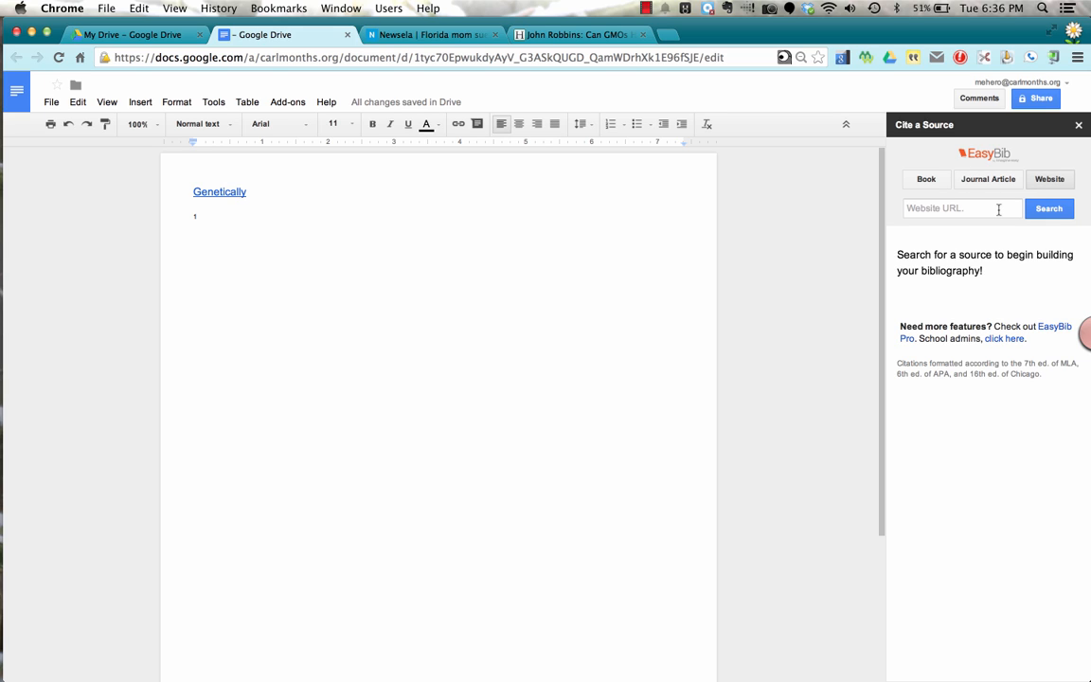
mouse_move(794, 174)
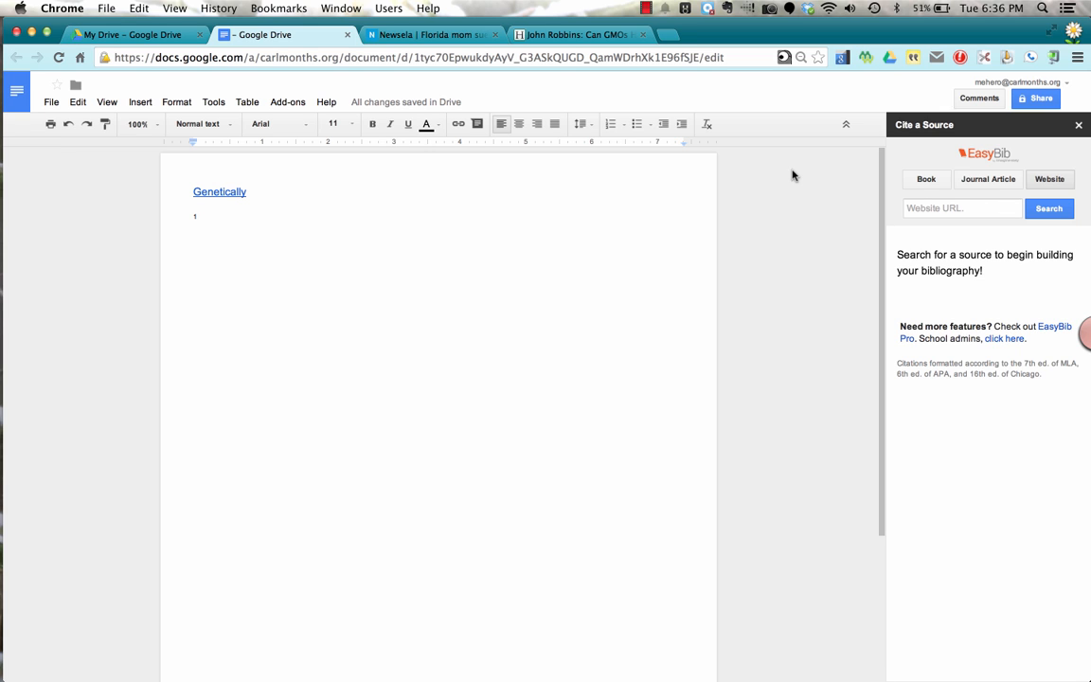
mouse_move(491, 103)
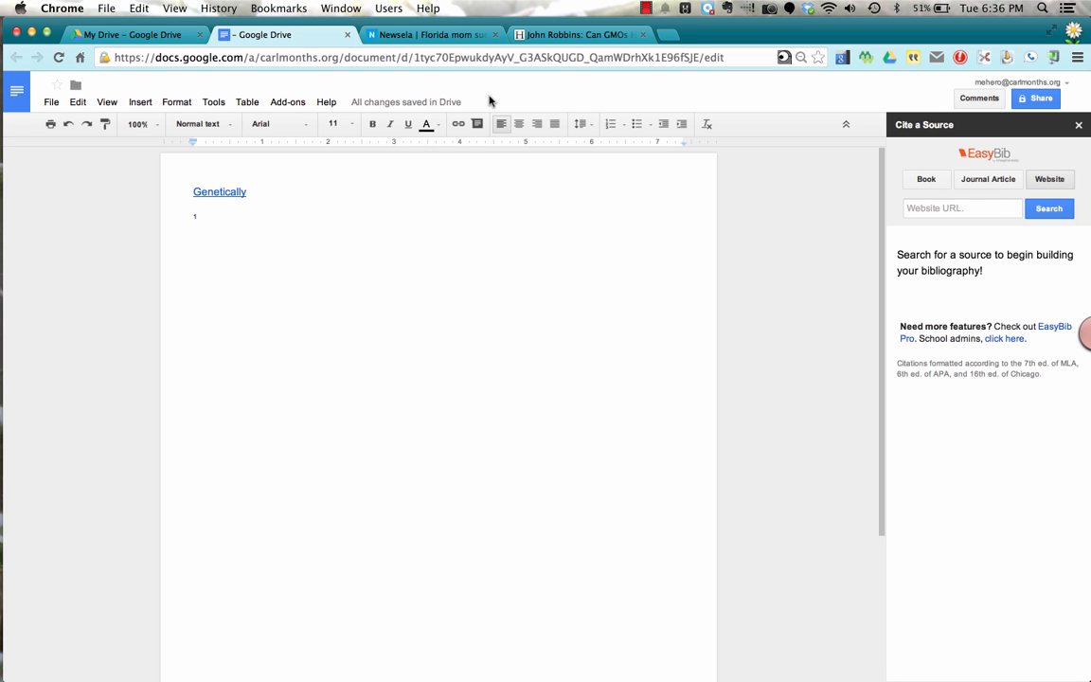
click(432, 34)
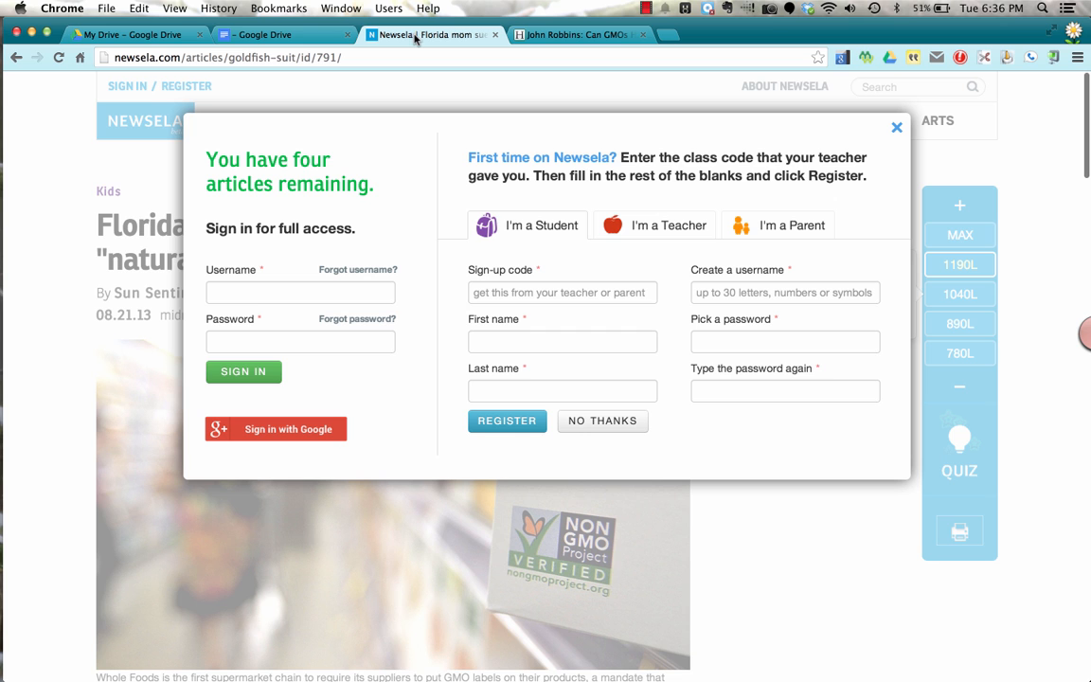
Dismiss Newsela's sign-in popup, review the Florida mom goldfish article, and return to the Google Doc
click(896, 127)
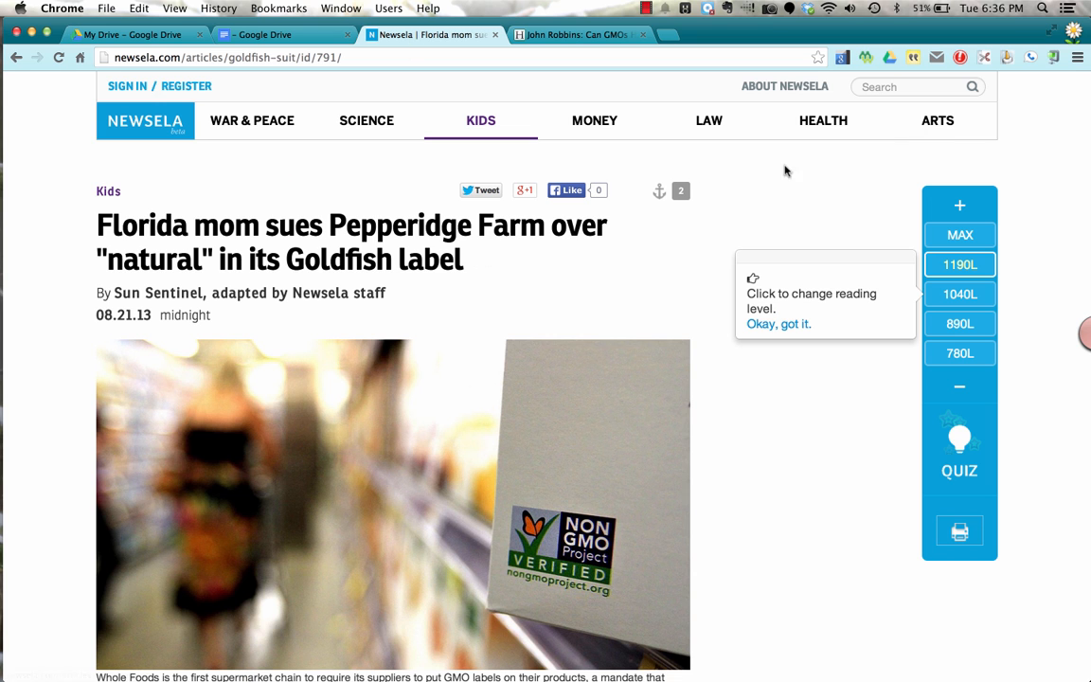
scroll(down, 3)
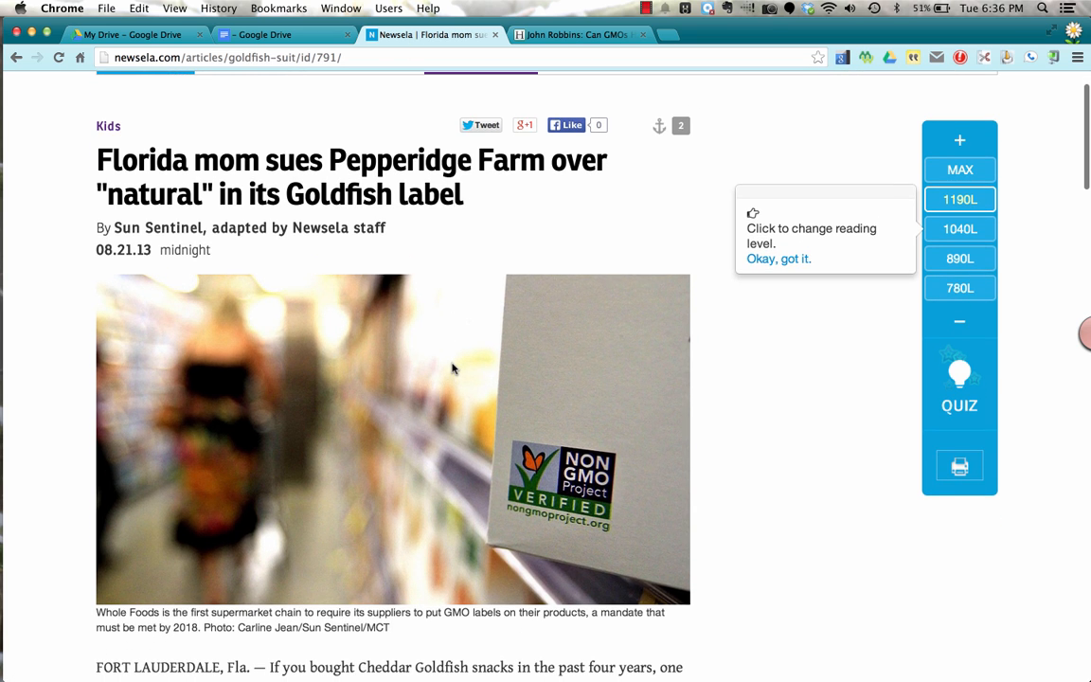
mouse_move(288, 223)
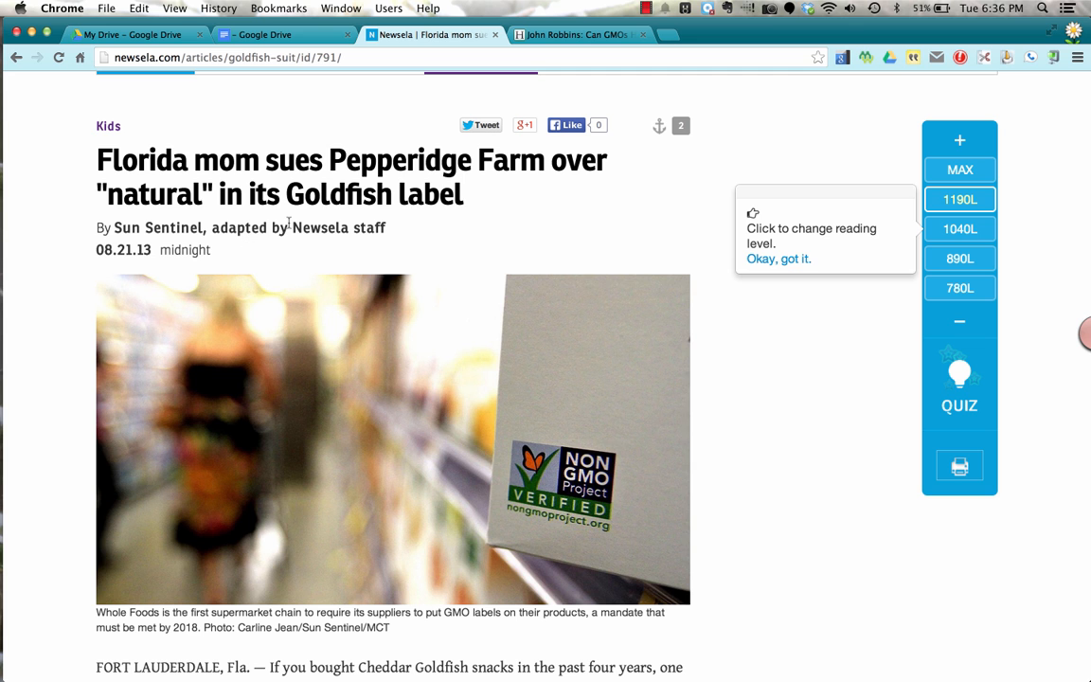
scroll(down, 3)
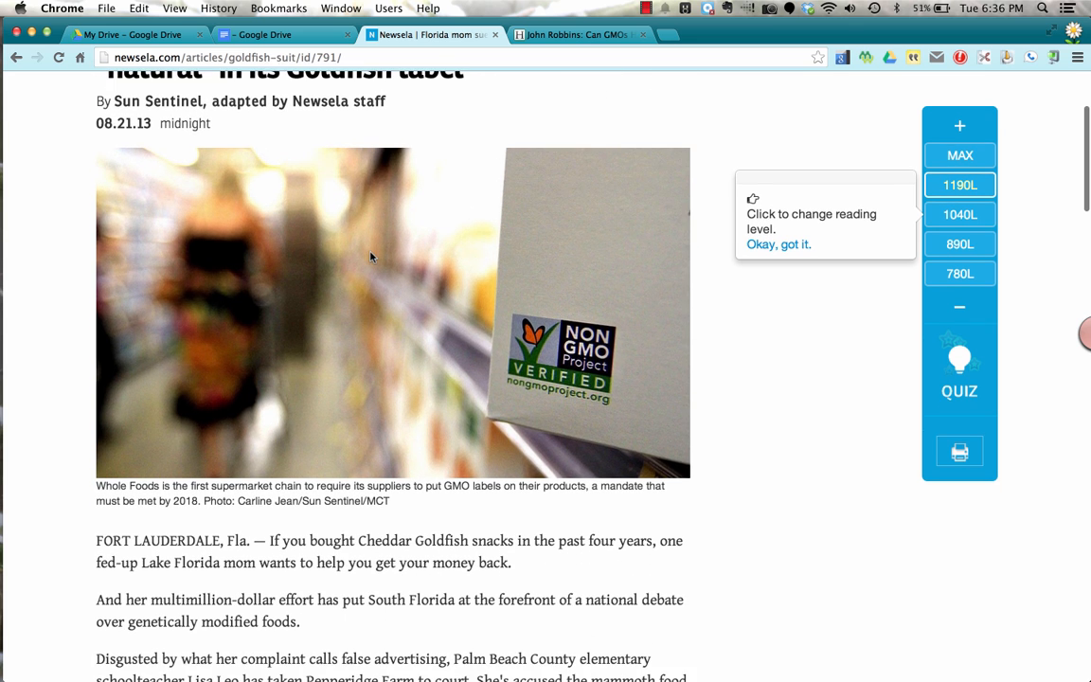
scroll(down, 3)
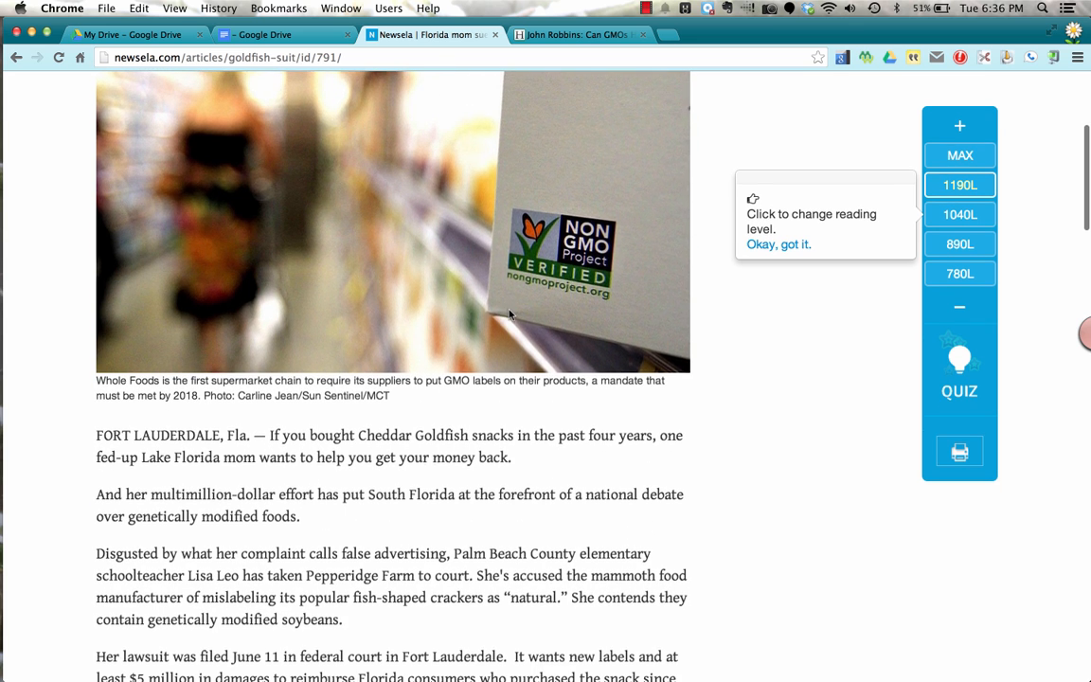
scroll(up, 3)
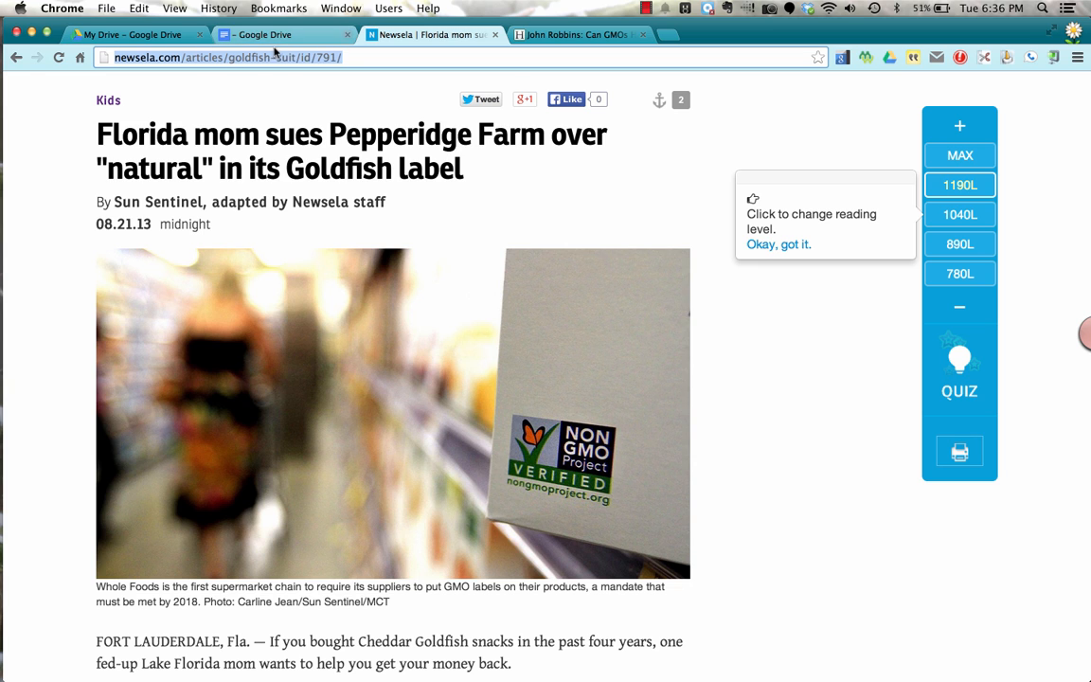
click(264, 34)
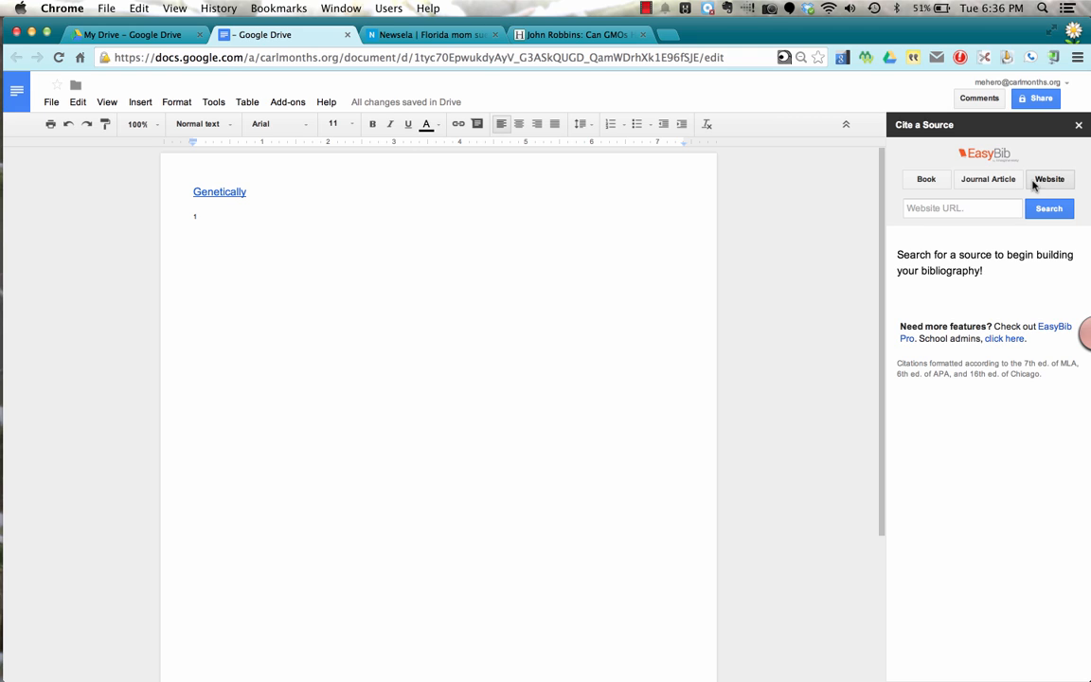
Cite the Newsela goldfish-suit article from its URL in EasyBib, then go to the Huffington Post article
text(articles/goldfish-suit/id/791/)
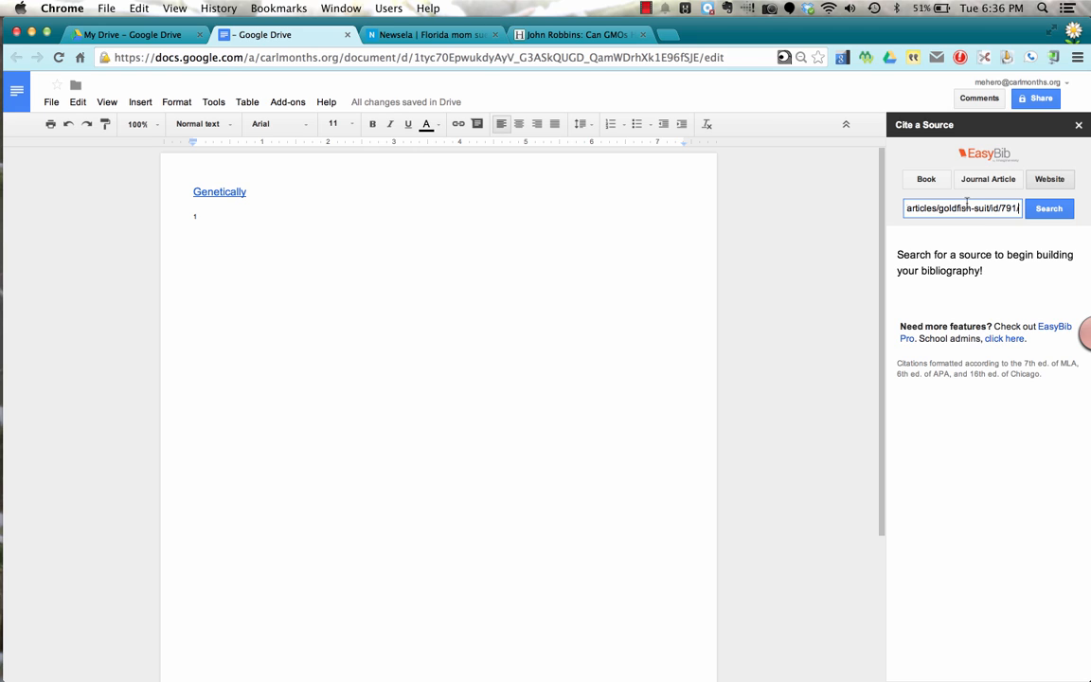
click(1049, 208)
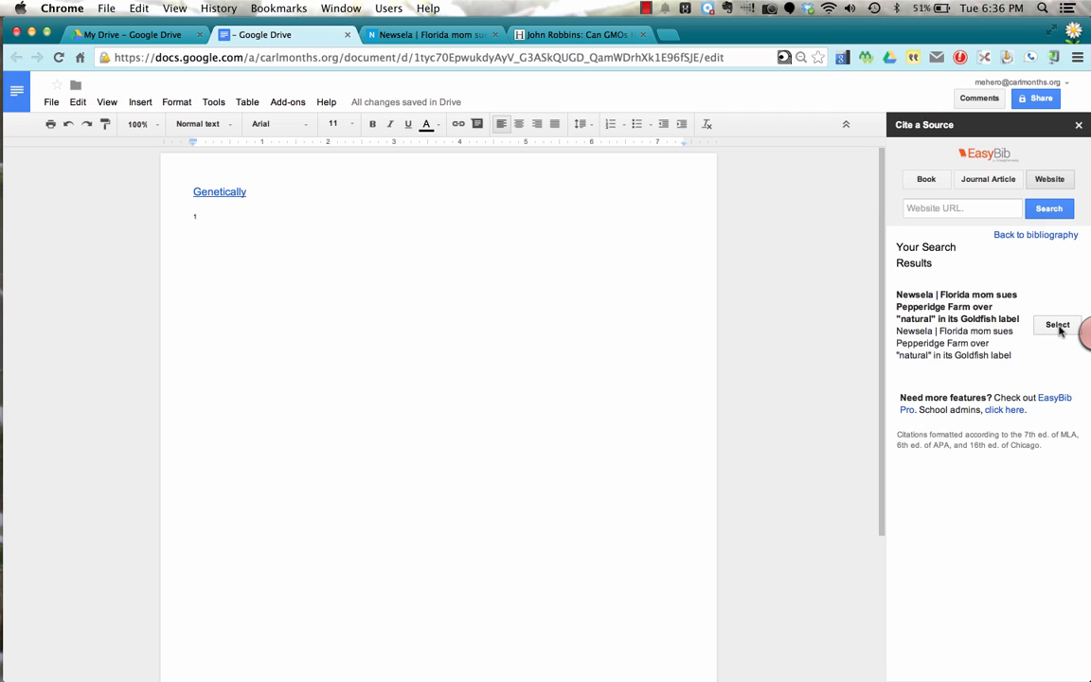
click(1056, 326)
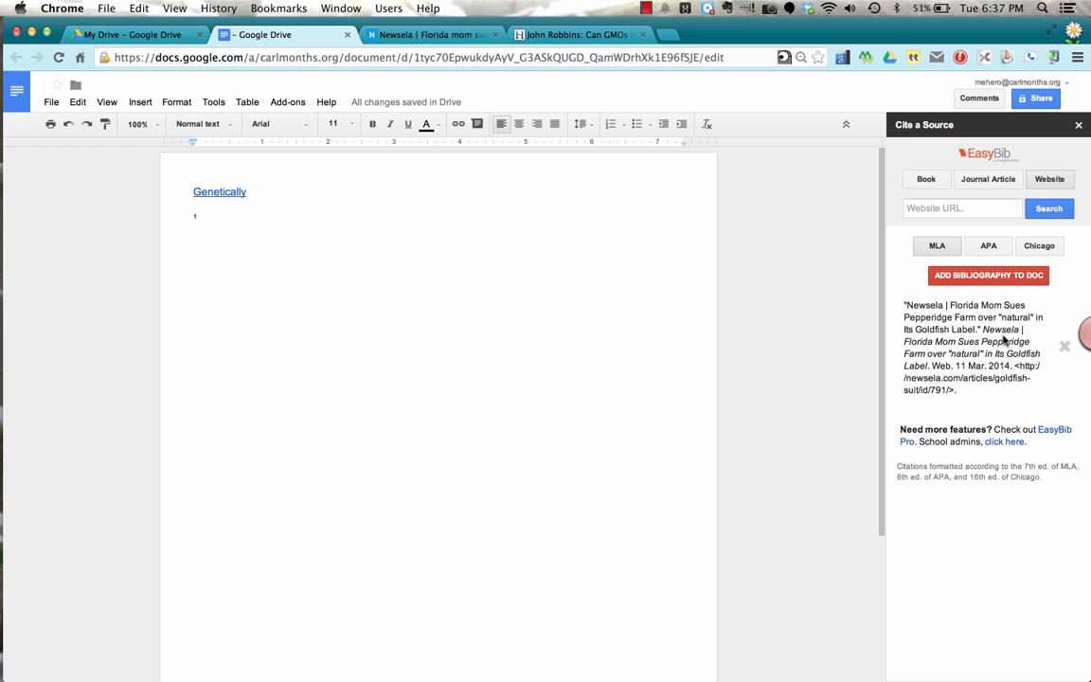
click(578, 34)
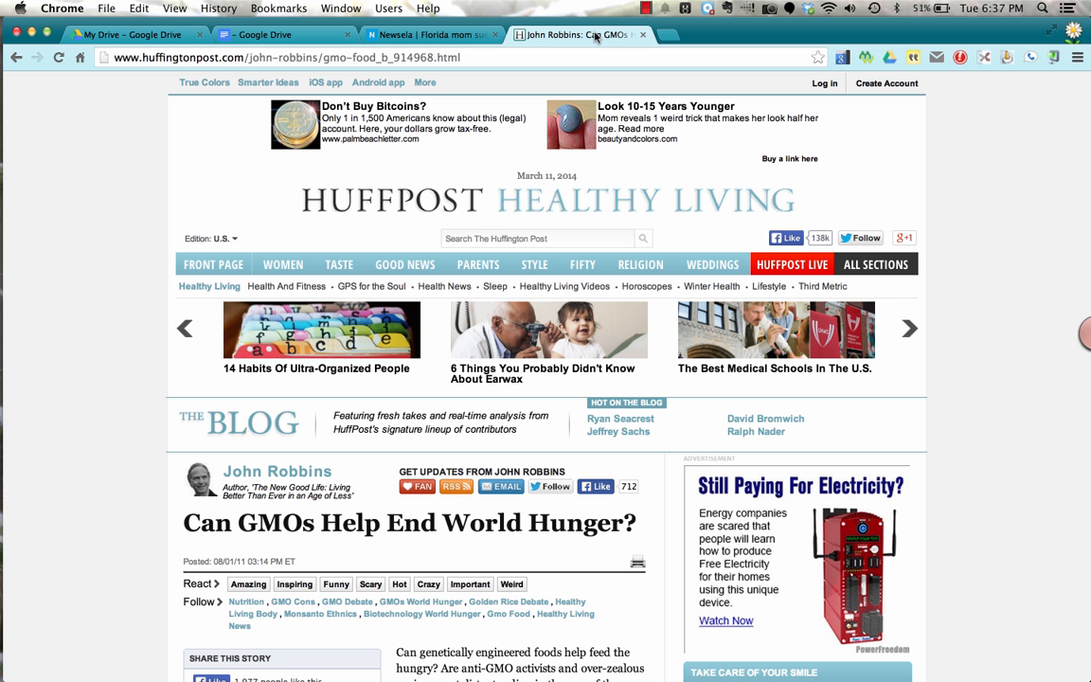
Copy the HuffPost GMO world-hunger article's address and return to the Google Doc
scroll(down, 3)
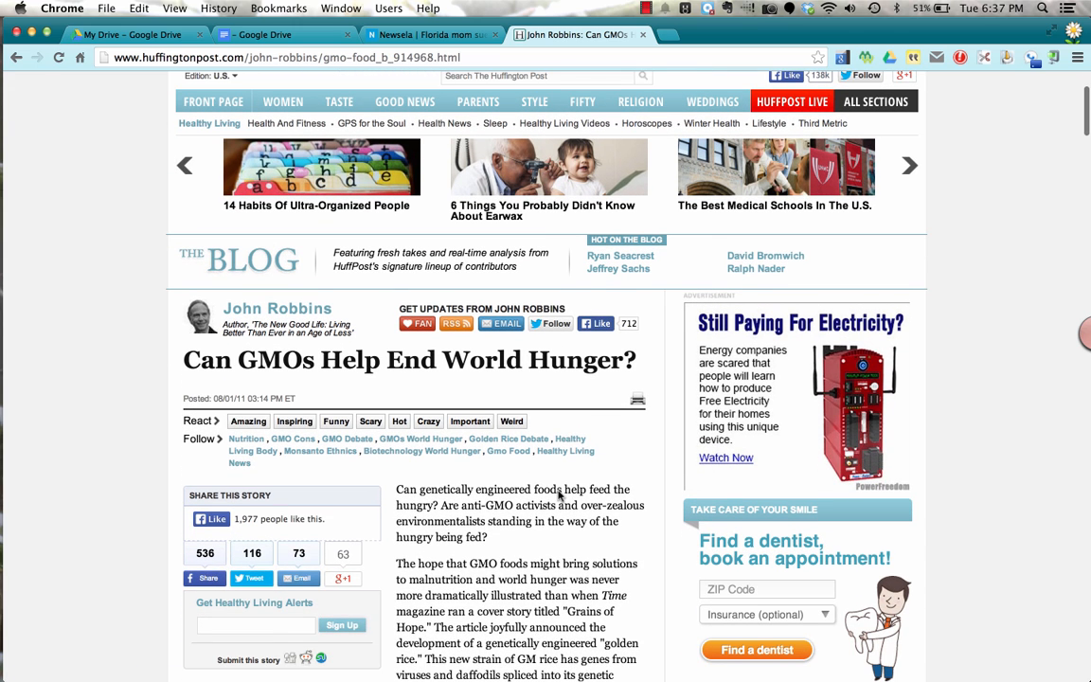
mouse_move(545, 62)
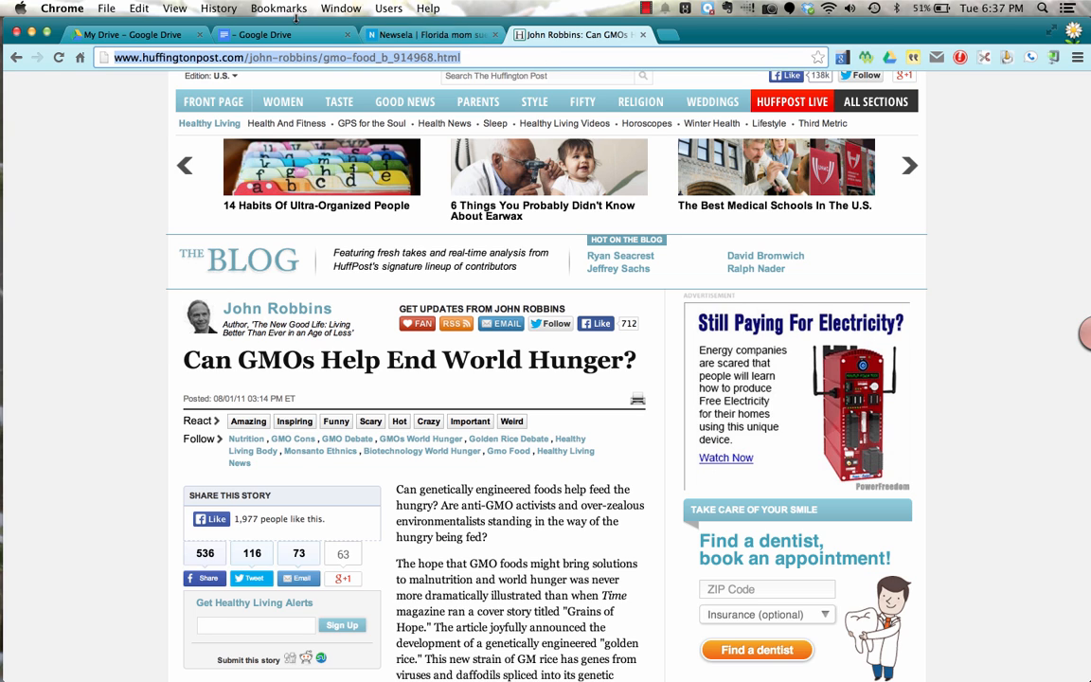
click(275, 34)
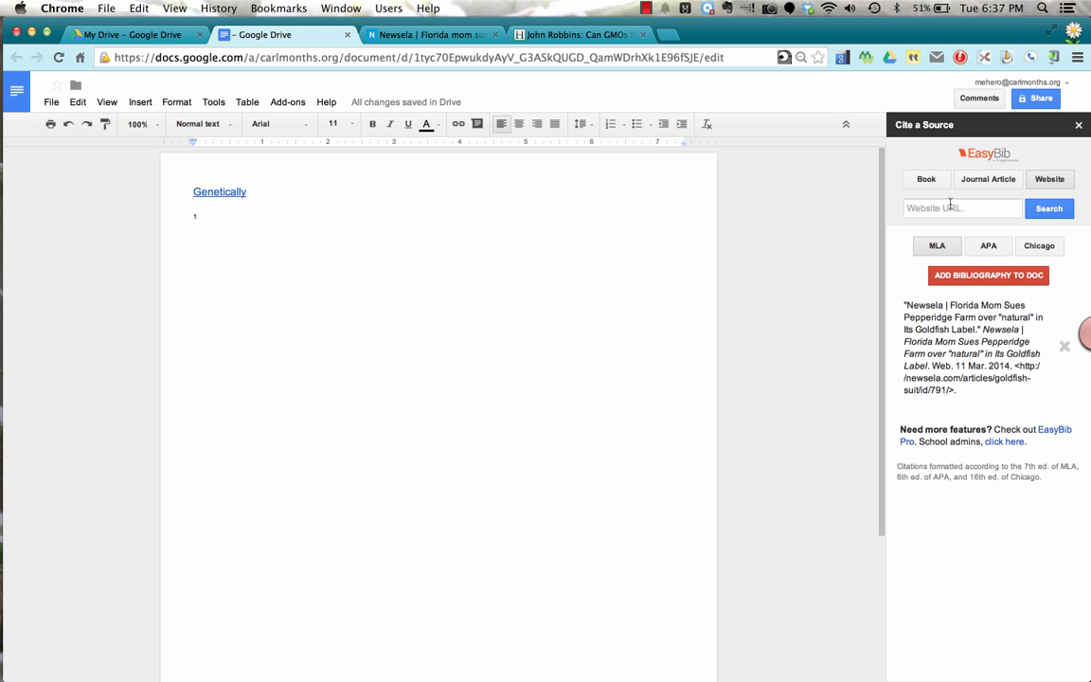
Cite John Robbins' HuffPost GMOs and world hunger article from its huffingtonpost.com URL in EasyBib
text(http://www.huffingtonpost.com)
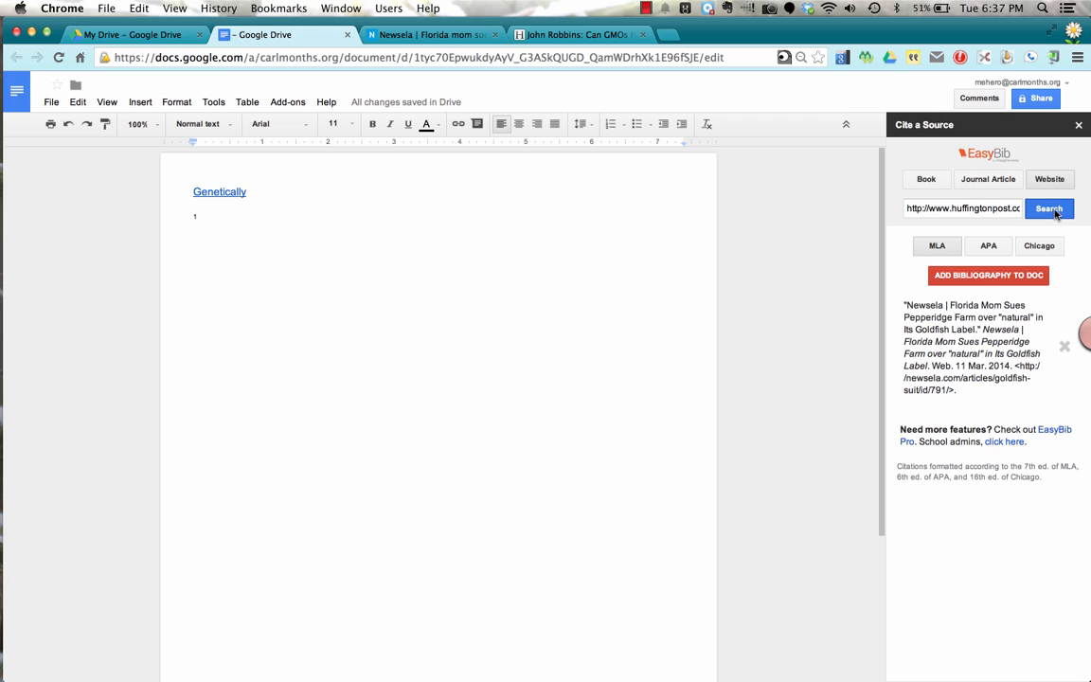
click(1049, 208)
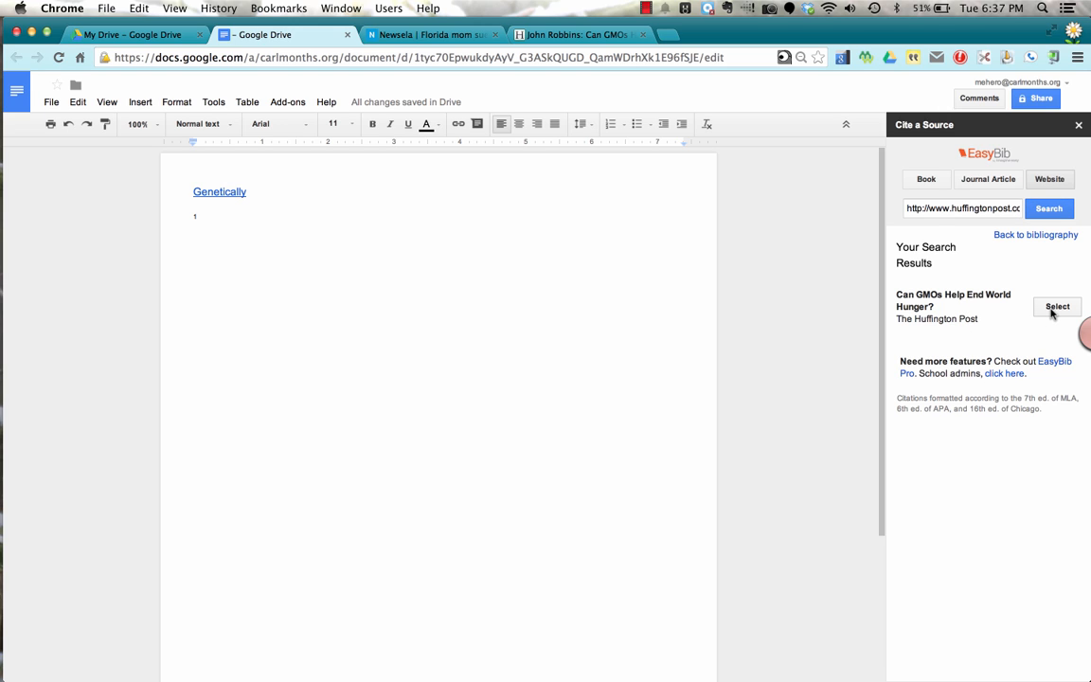
click(1057, 307)
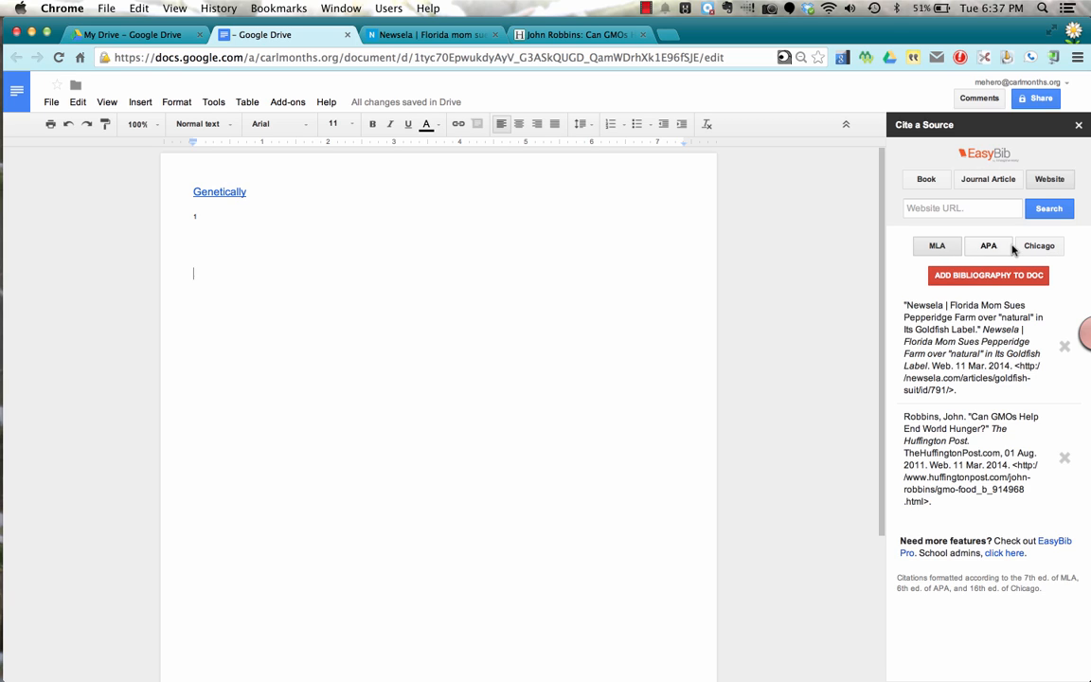
Choose APA style over Chicago and insert the References list of both sources into the document
click(988, 246)
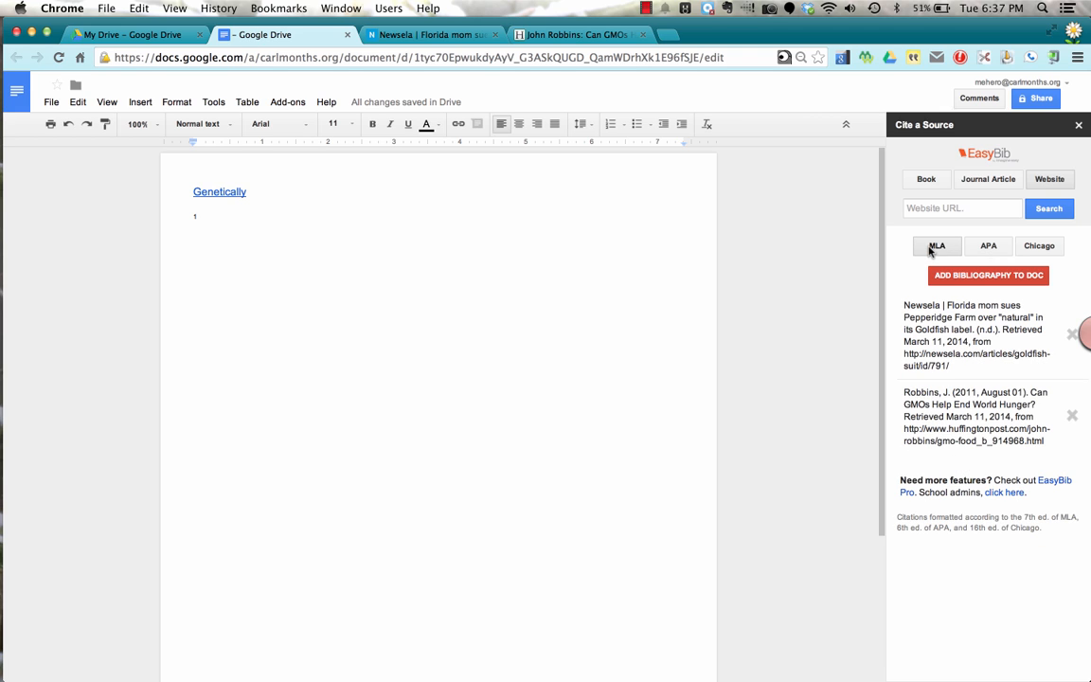
click(1038, 246)
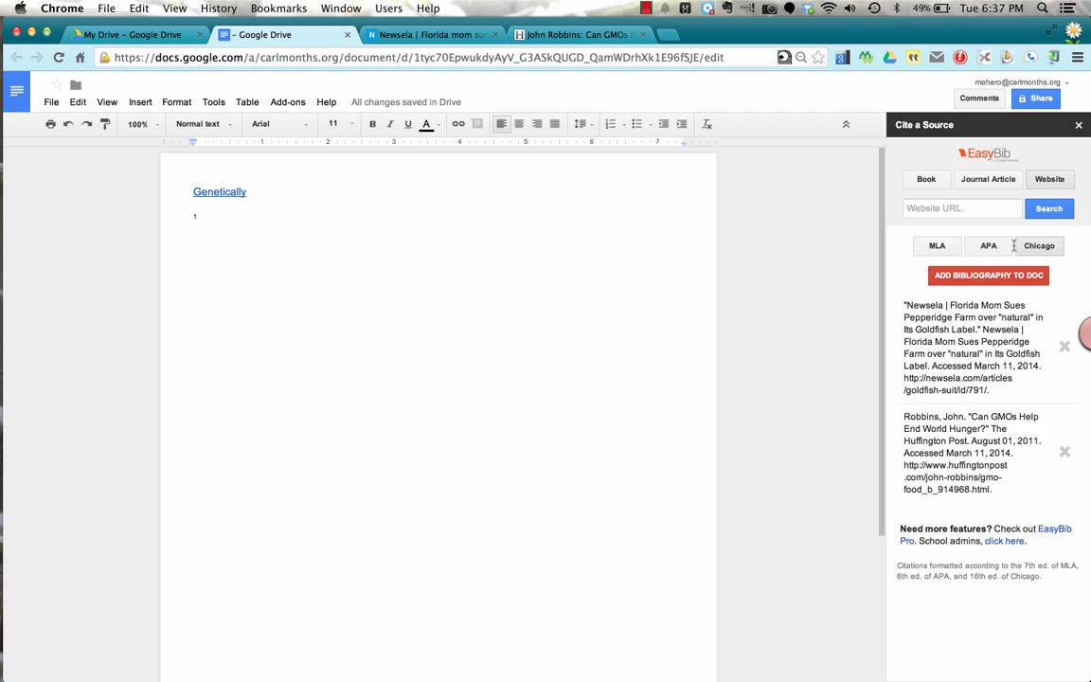
click(989, 246)
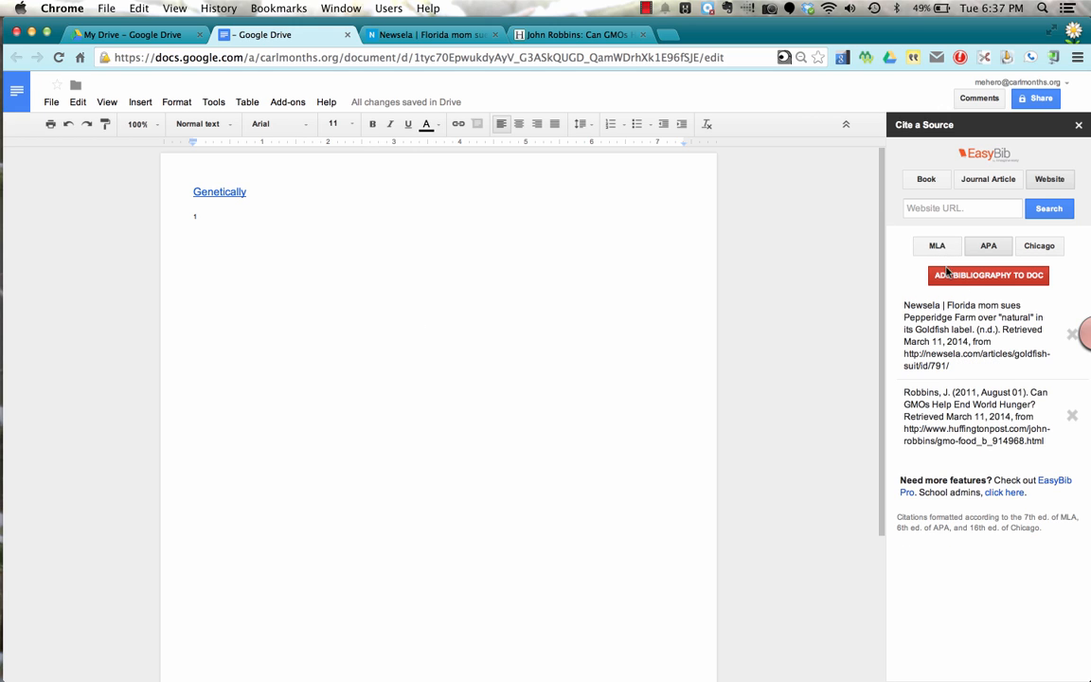
click(988, 275)
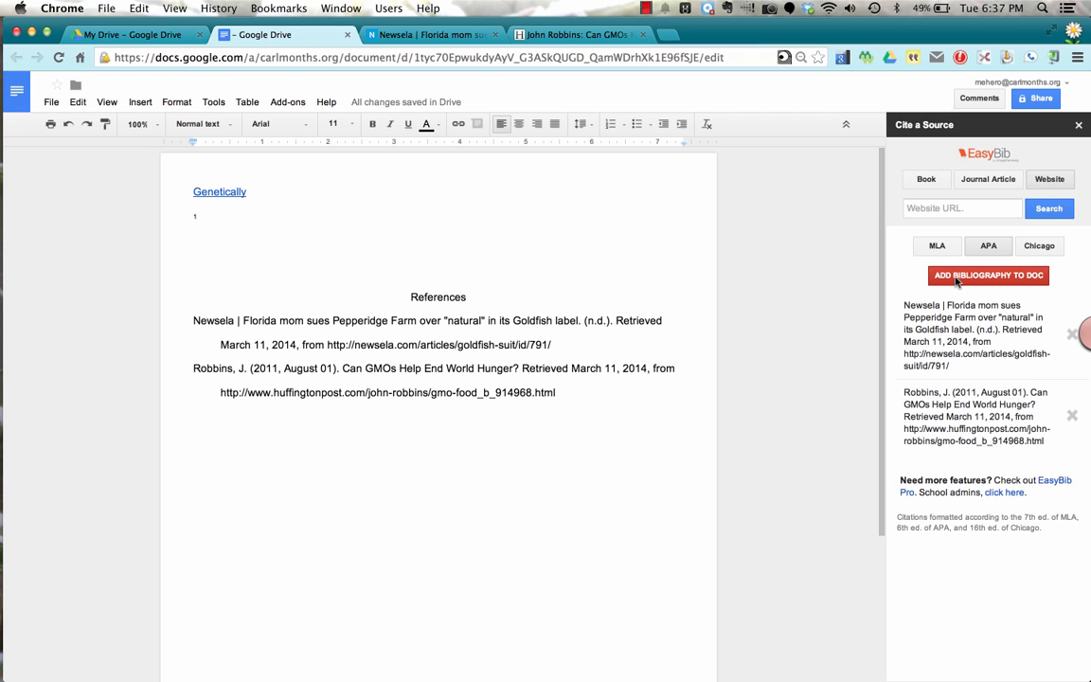